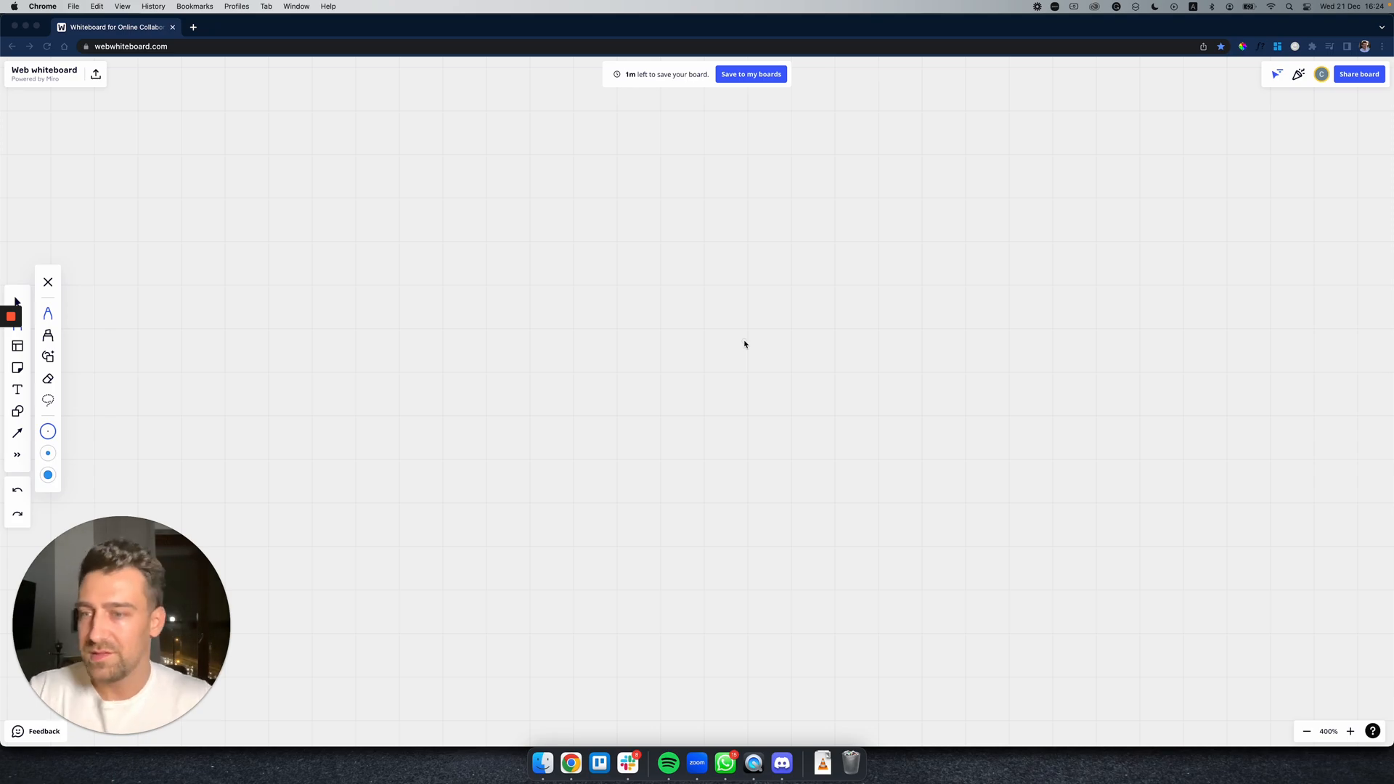
pyautogui.moveTo(164, 219)
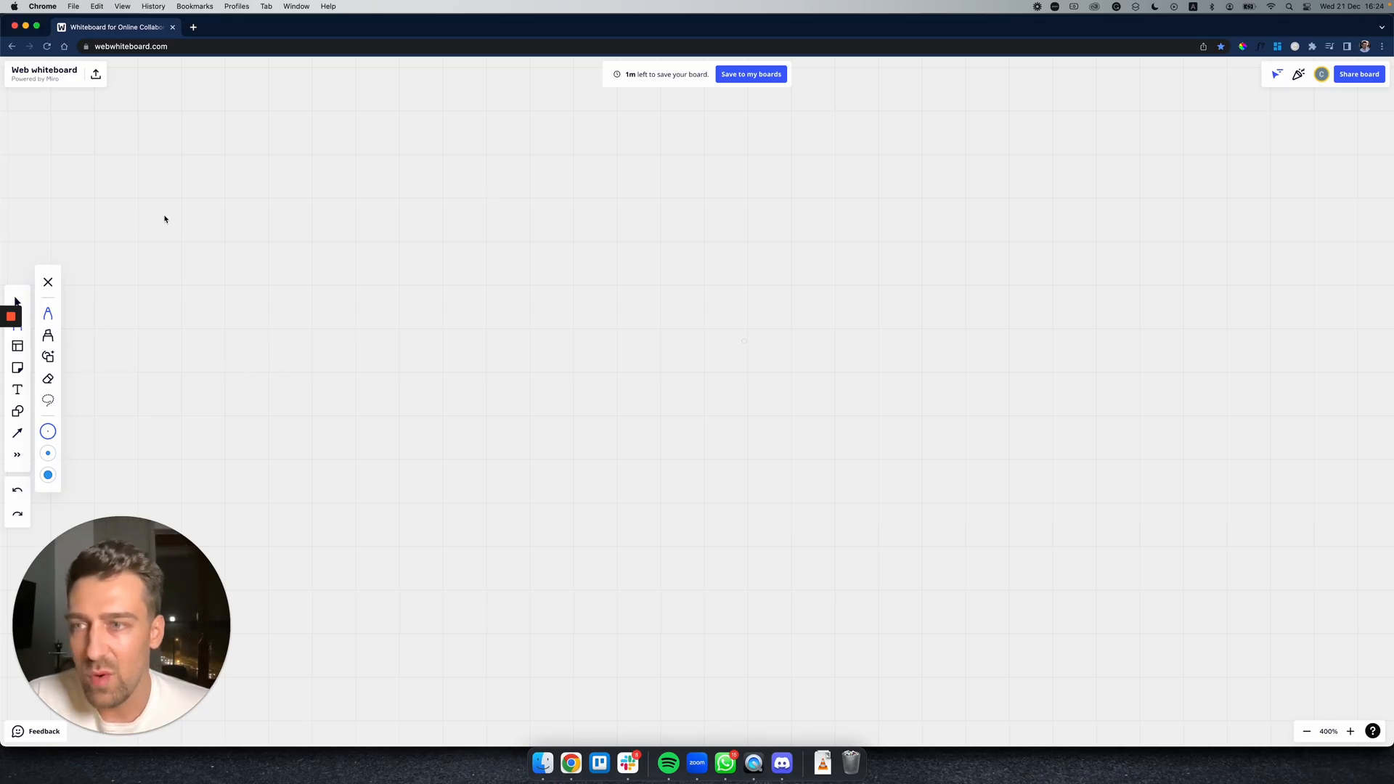
pyautogui.moveTo(258, 266)
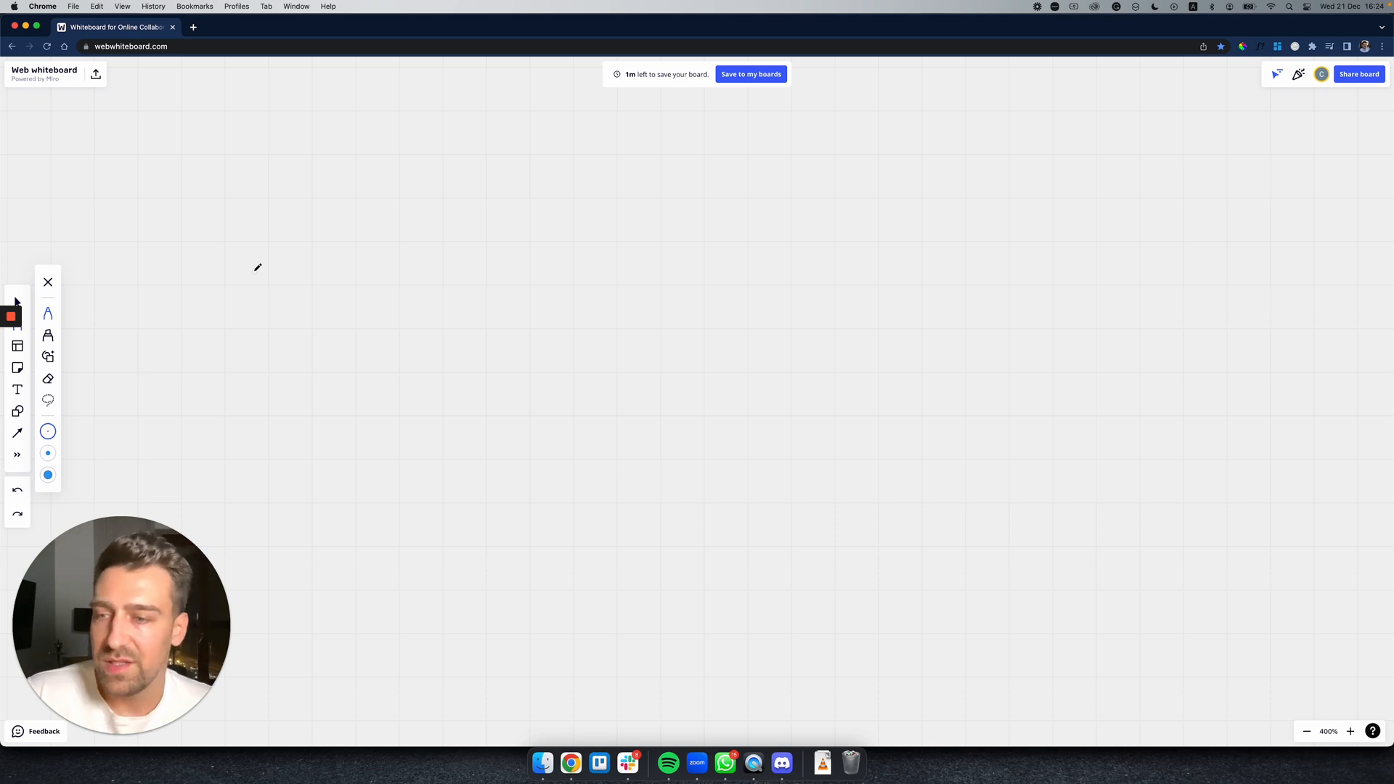
pyautogui.moveTo(158, 288)
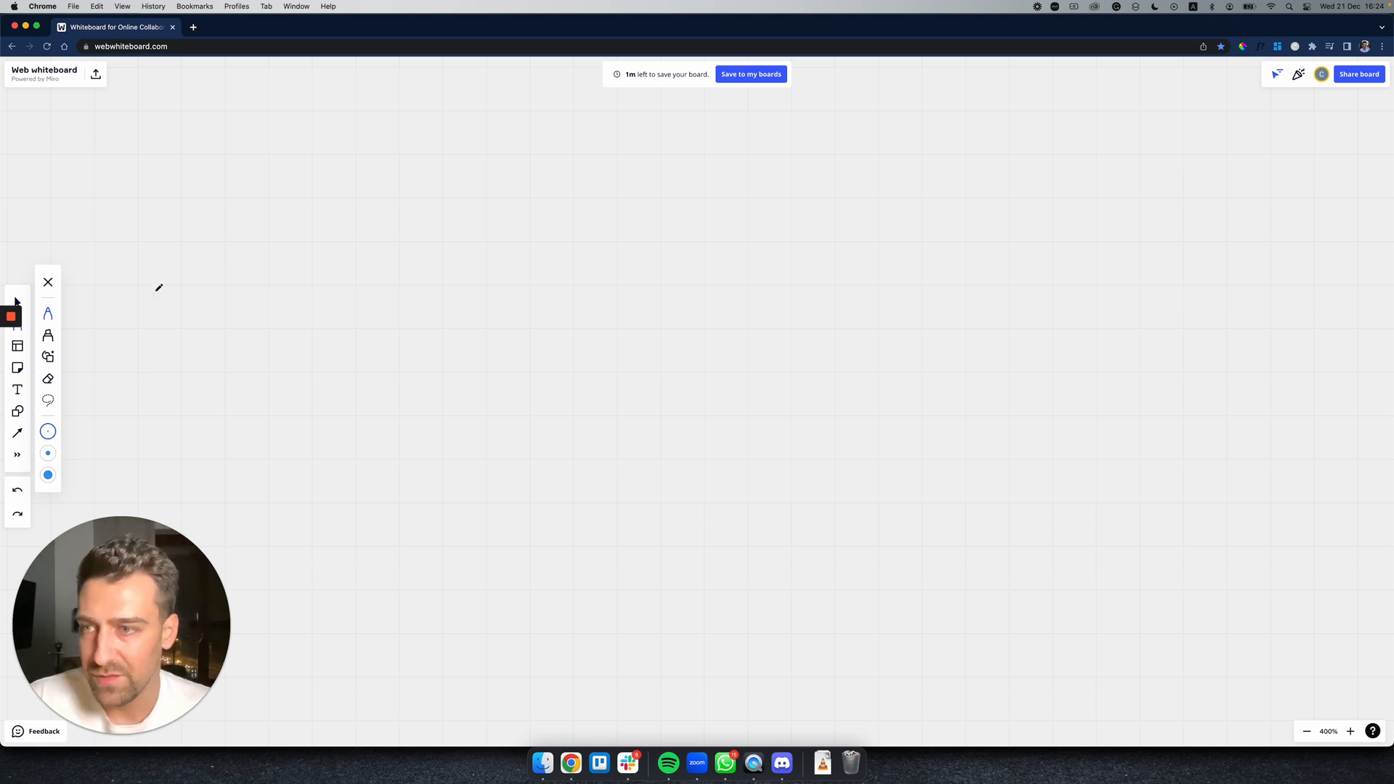
# Draw a first pen stroke across the empty Miro board
pyautogui.moveTo(154, 288); pyautogui.dragTo(235, 288)
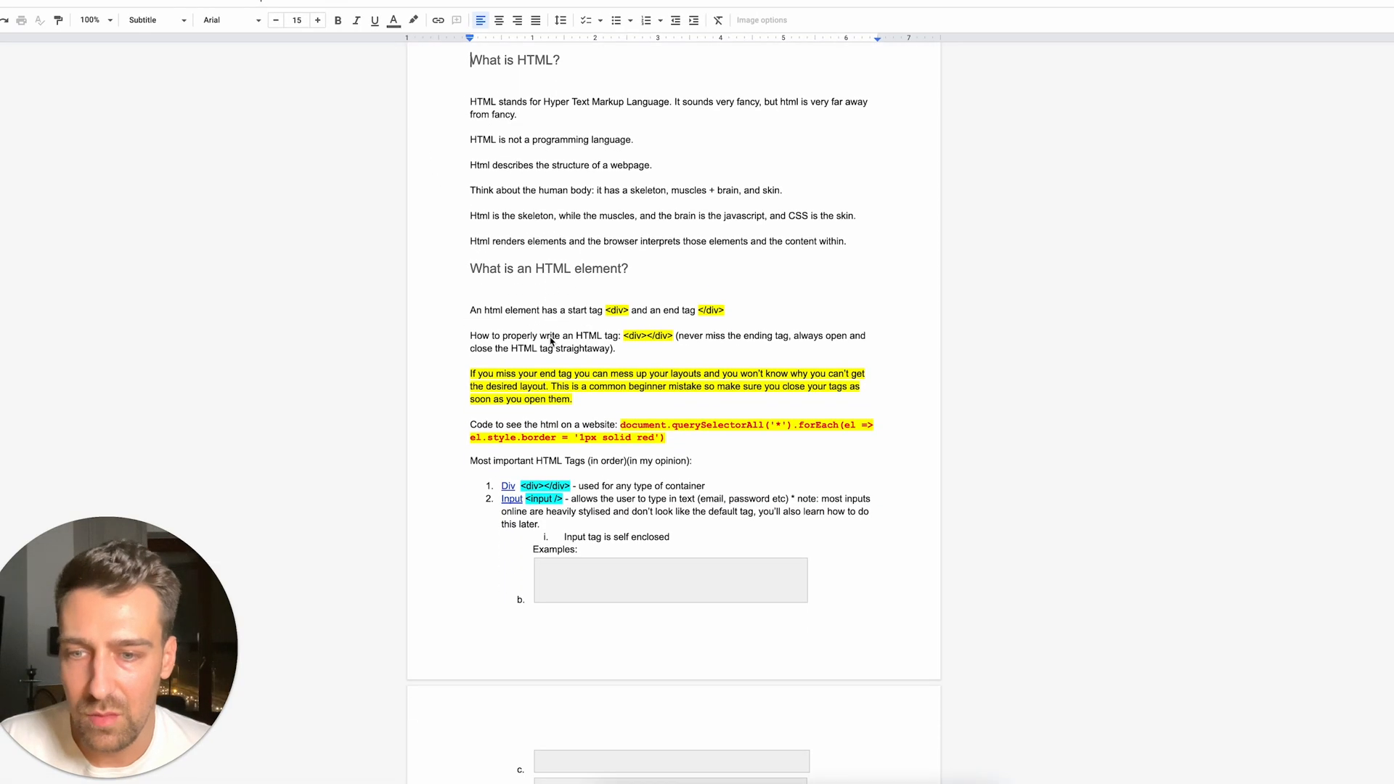
# Scroll the notes past HTML tags, CSS properties and box model to Flexbox properties
pyautogui.scroll(-3)
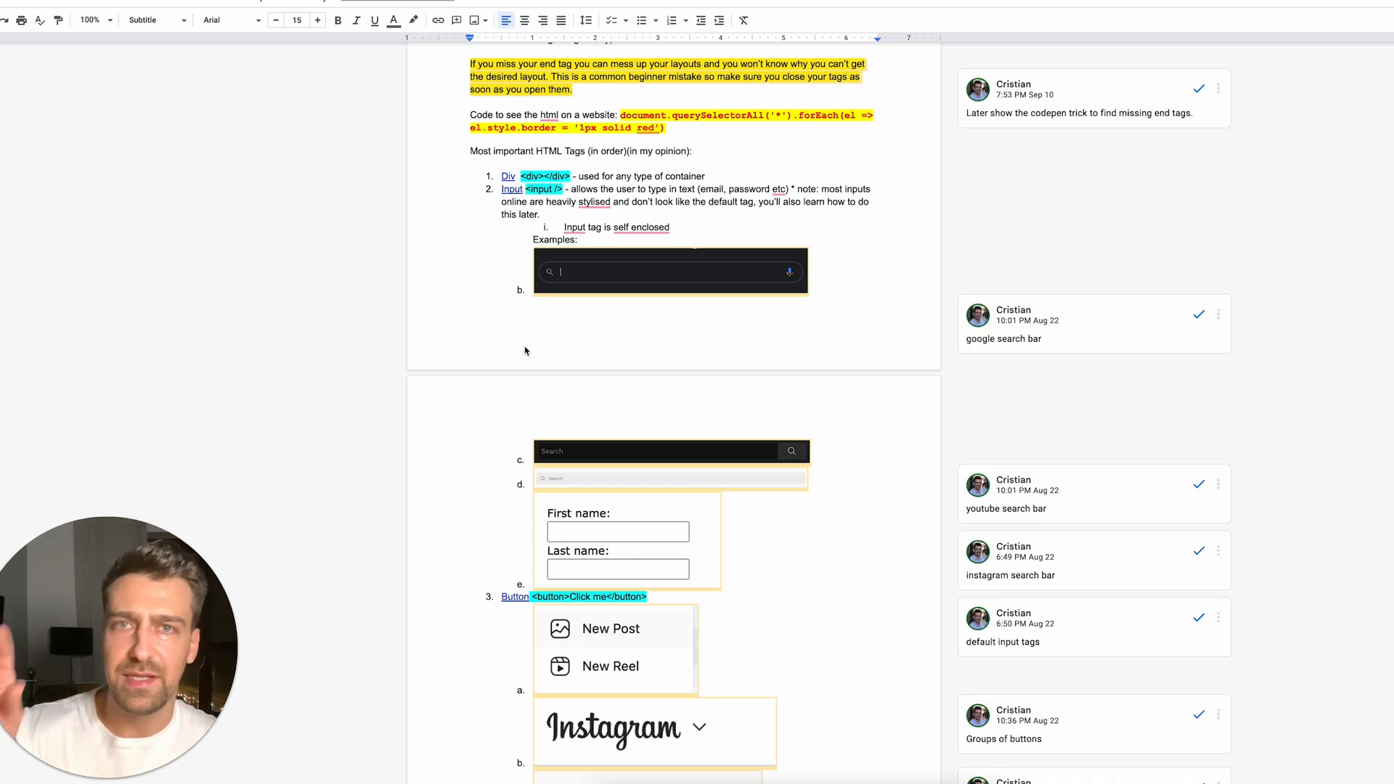
pyautogui.scroll(-3)
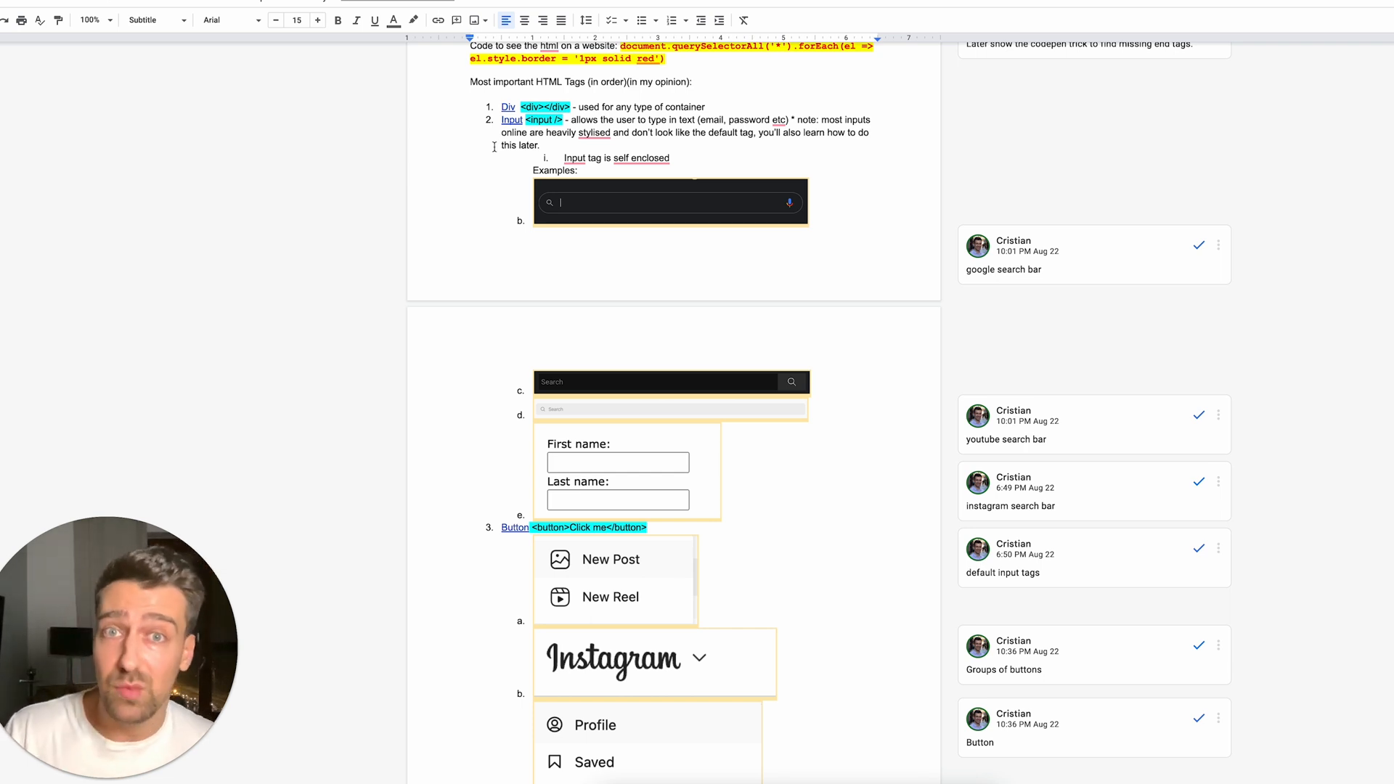
pyautogui.scroll(-3)
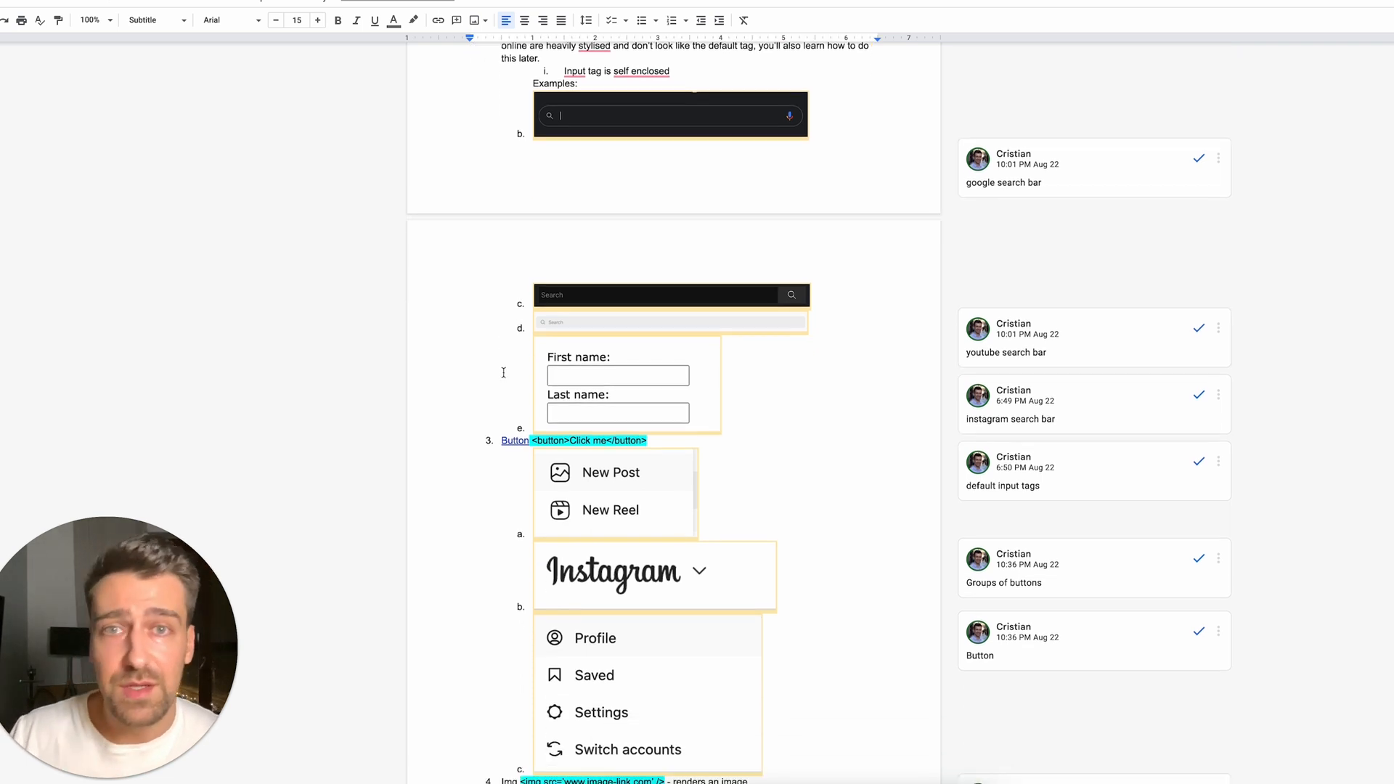
pyautogui.scroll(-3)
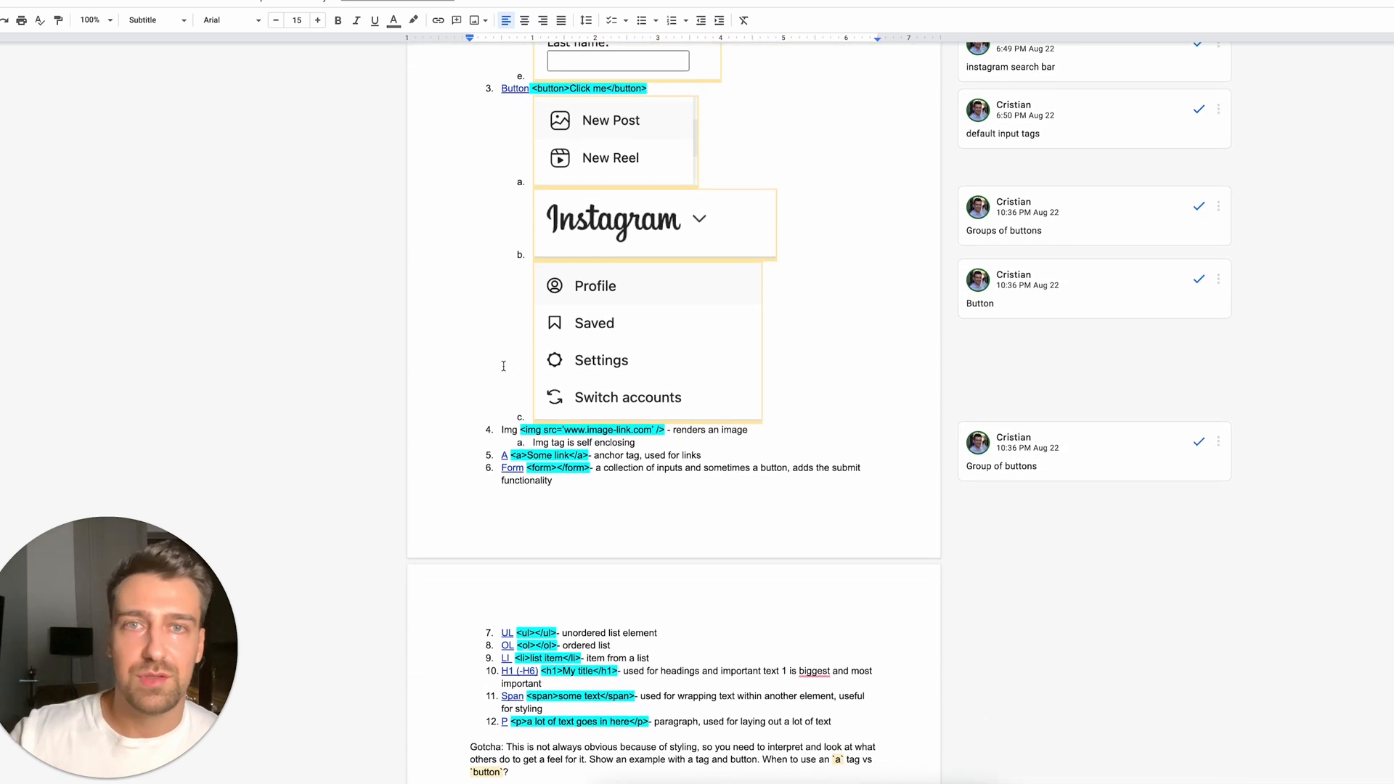
pyautogui.scroll(-3)
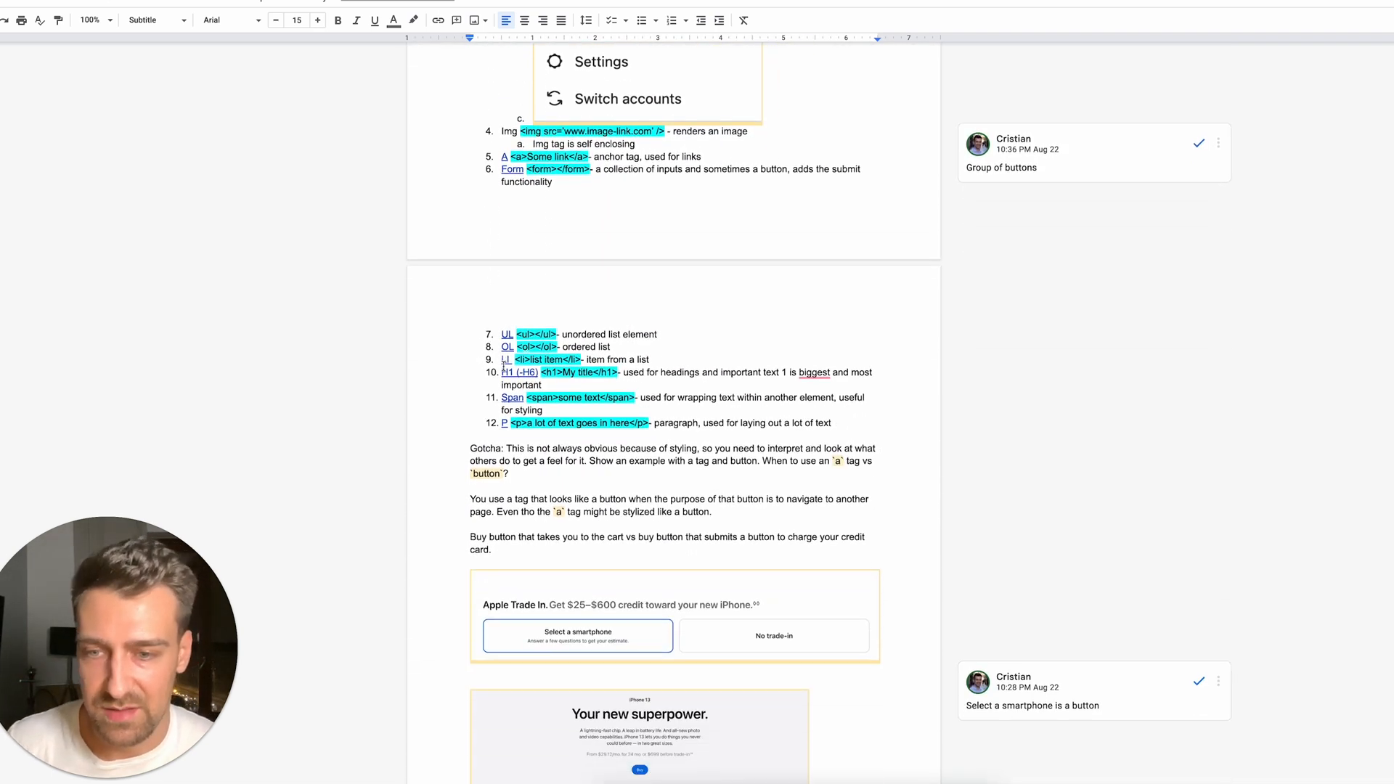
pyautogui.scroll(-3)
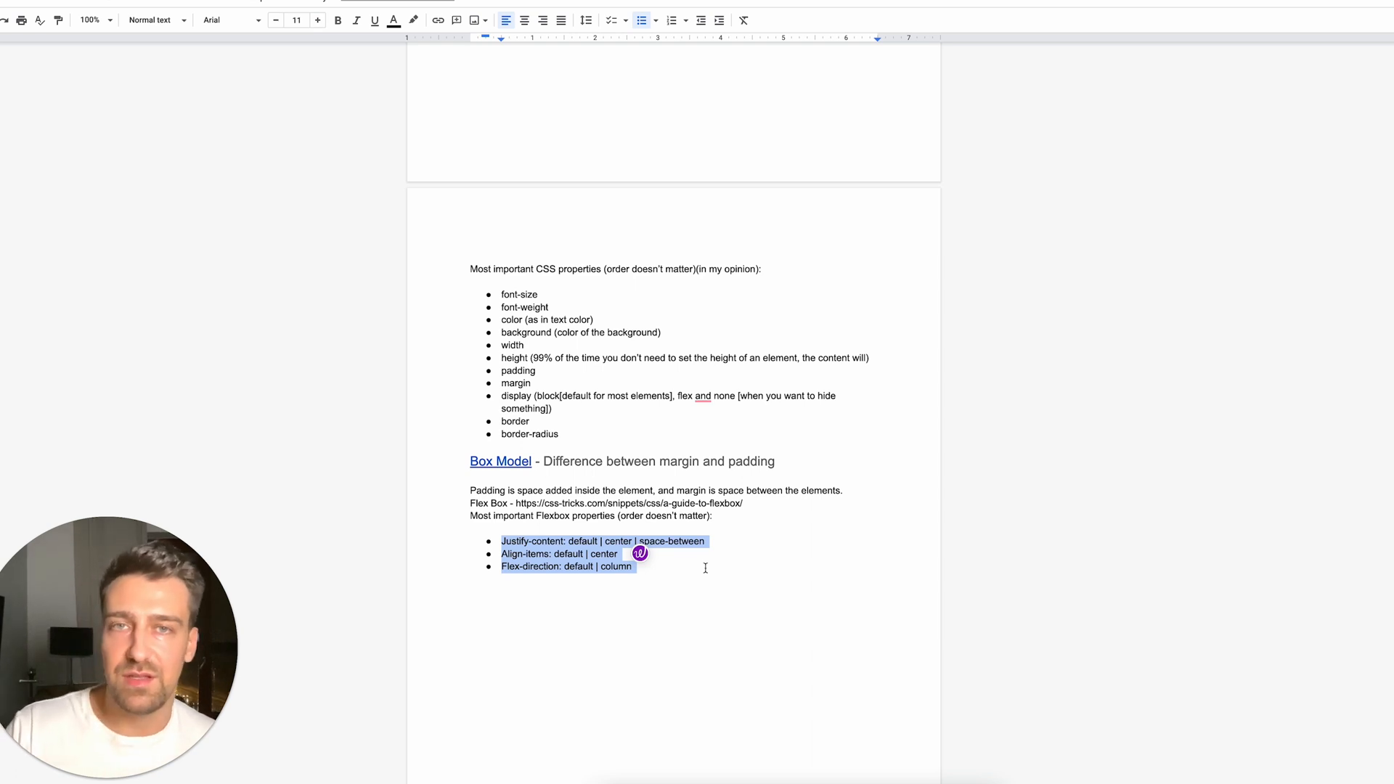
pyautogui.moveTo(178, 43)
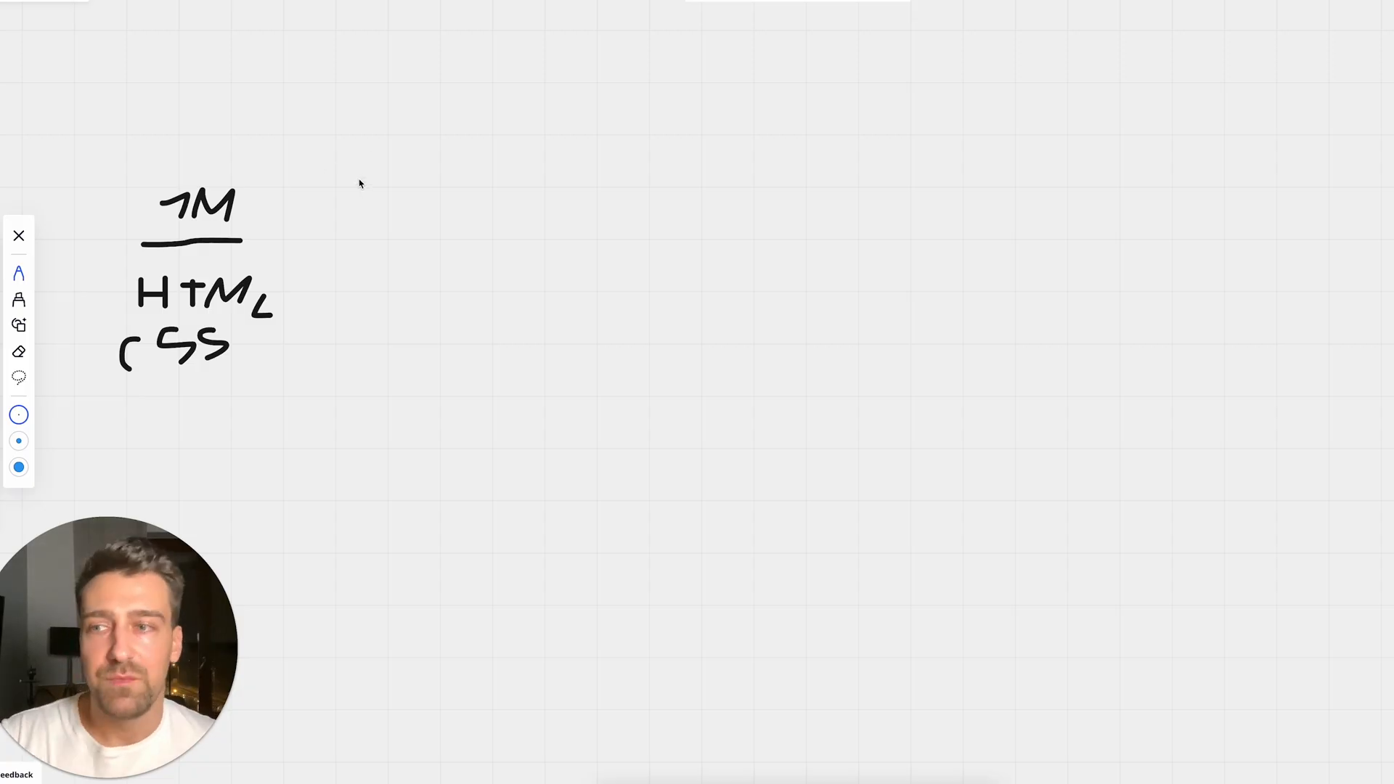
pyautogui.moveTo(234, 226)
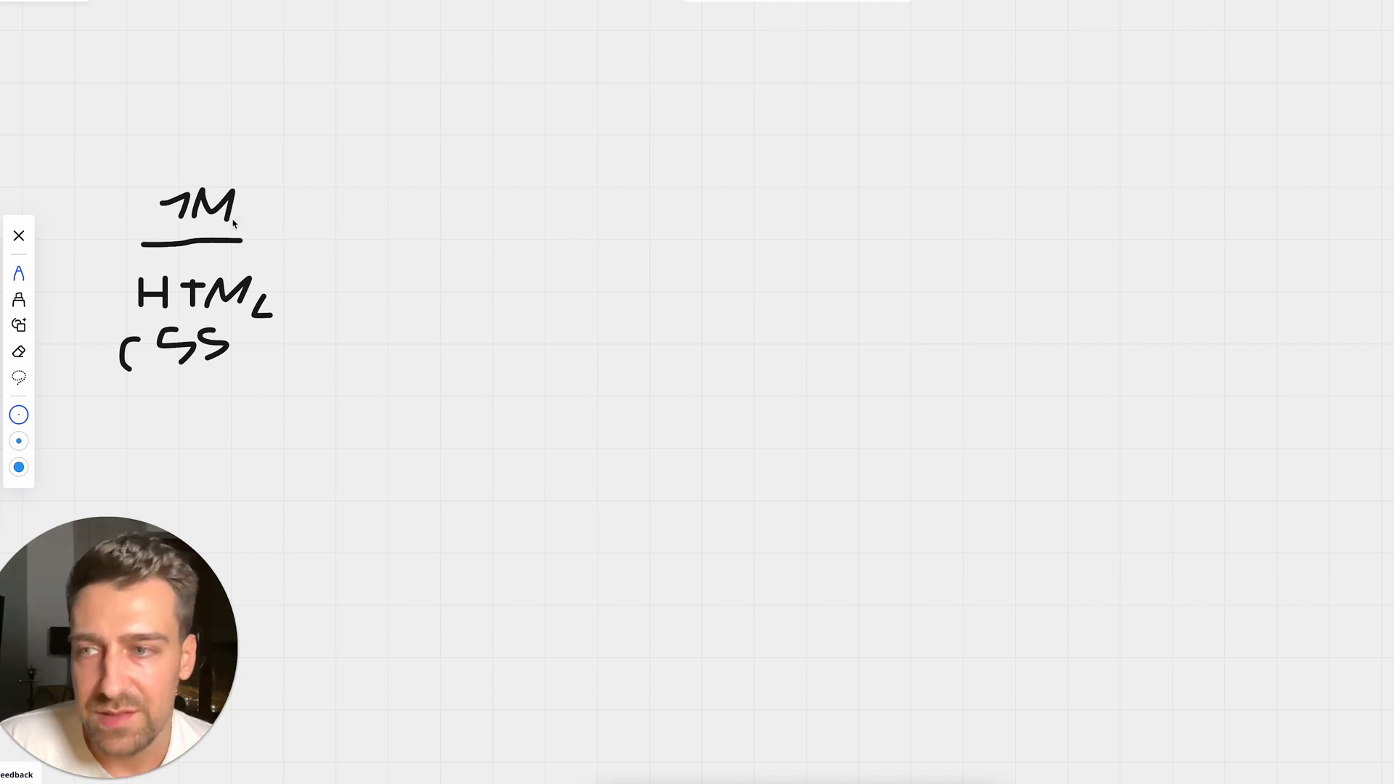
# Draw the Month 2 bar beside 1M and a long timeline line across the board
pyautogui.moveTo(307, 238); pyautogui.dragTo(480, 240)
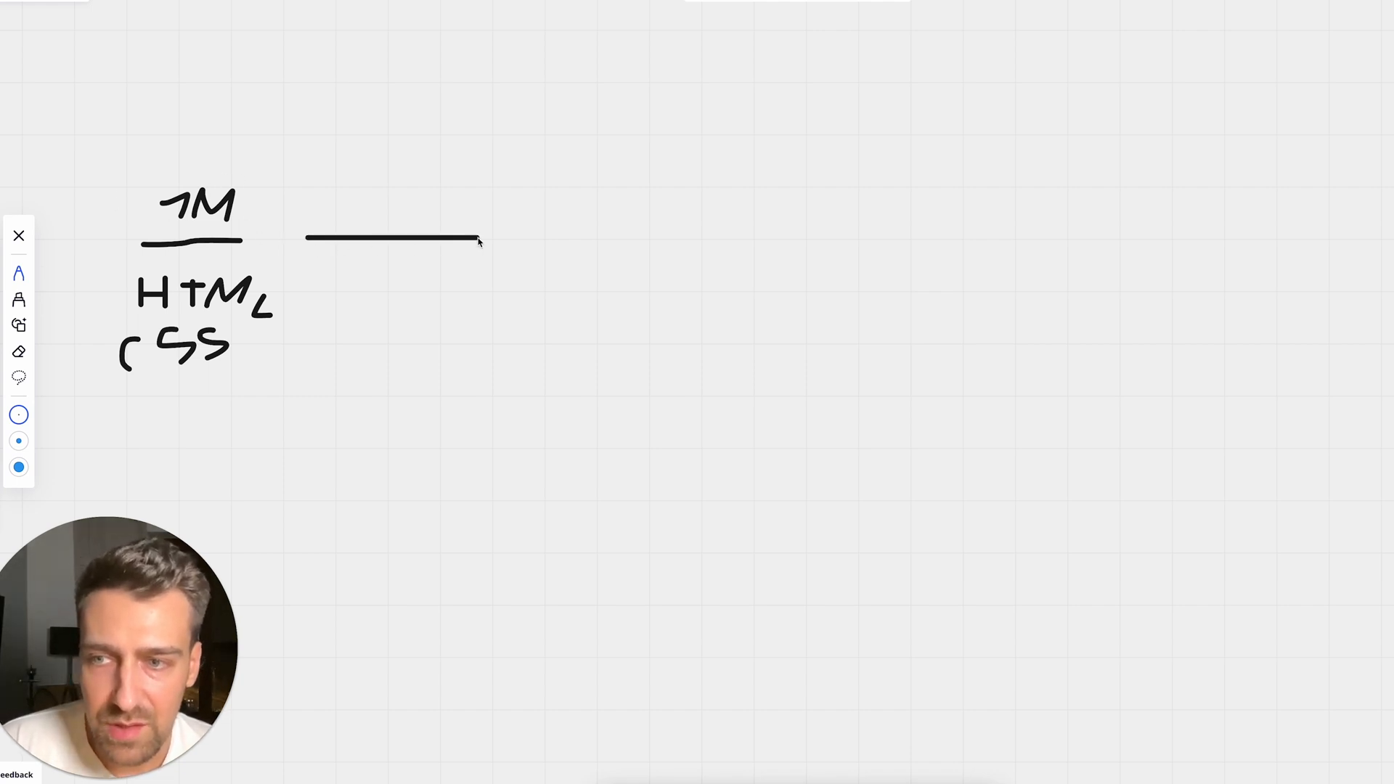
pyautogui.moveTo(326, 193)
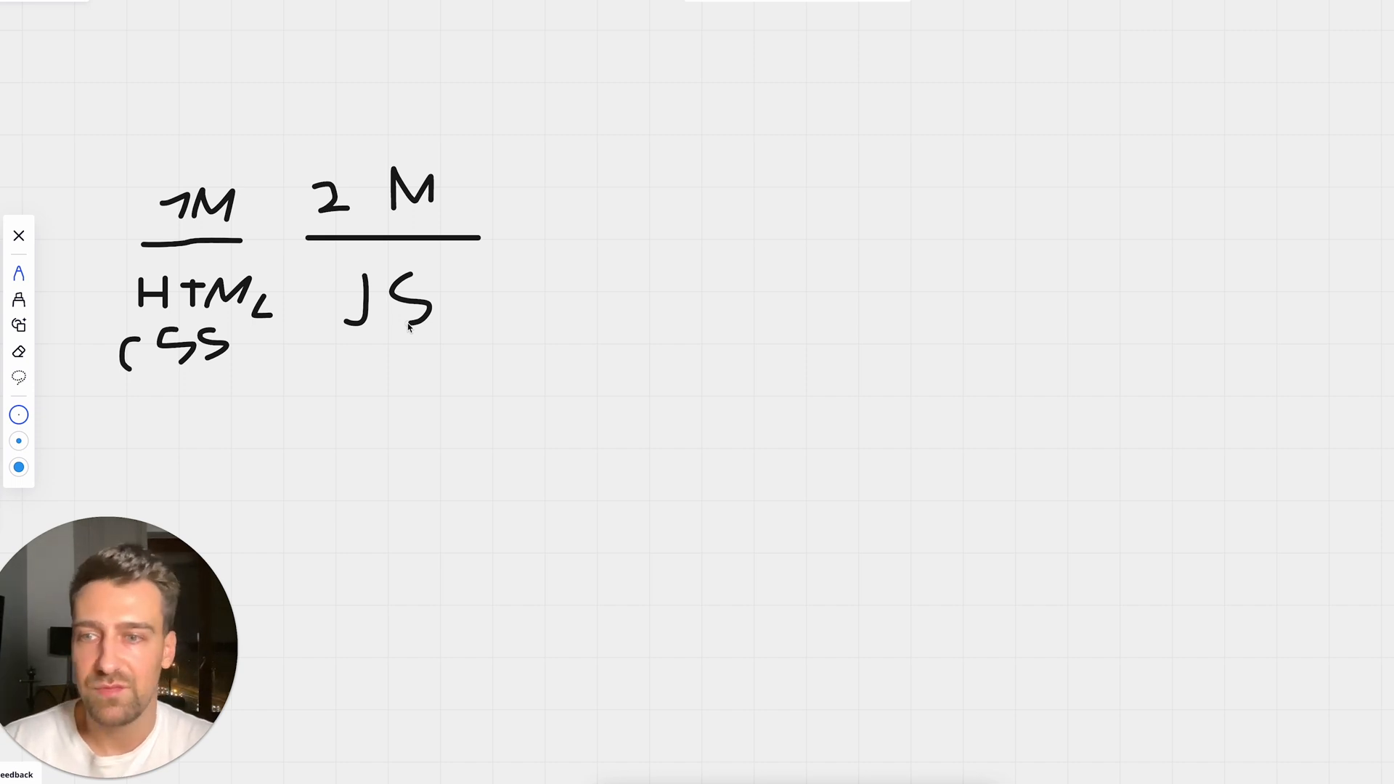
pyautogui.moveTo(518, 261)
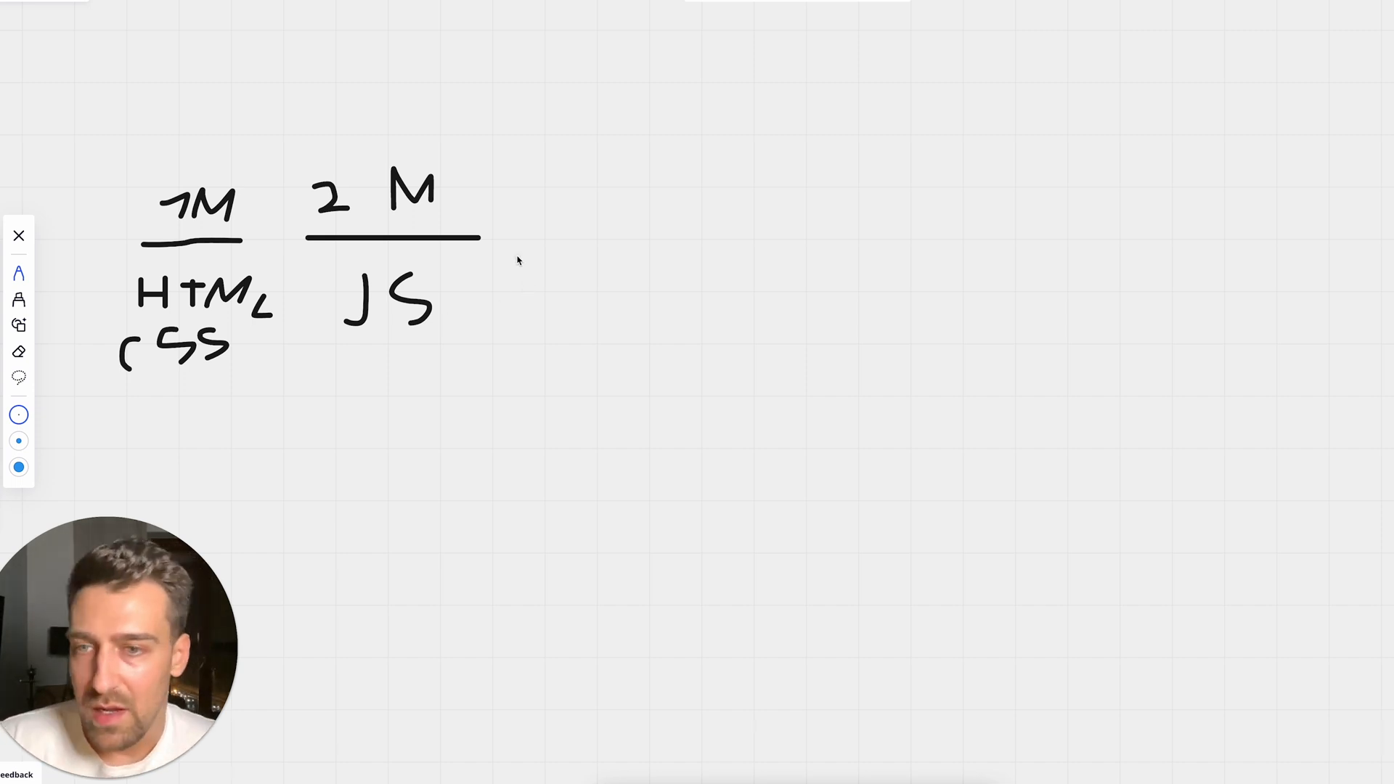
pyautogui.moveTo(514, 247)
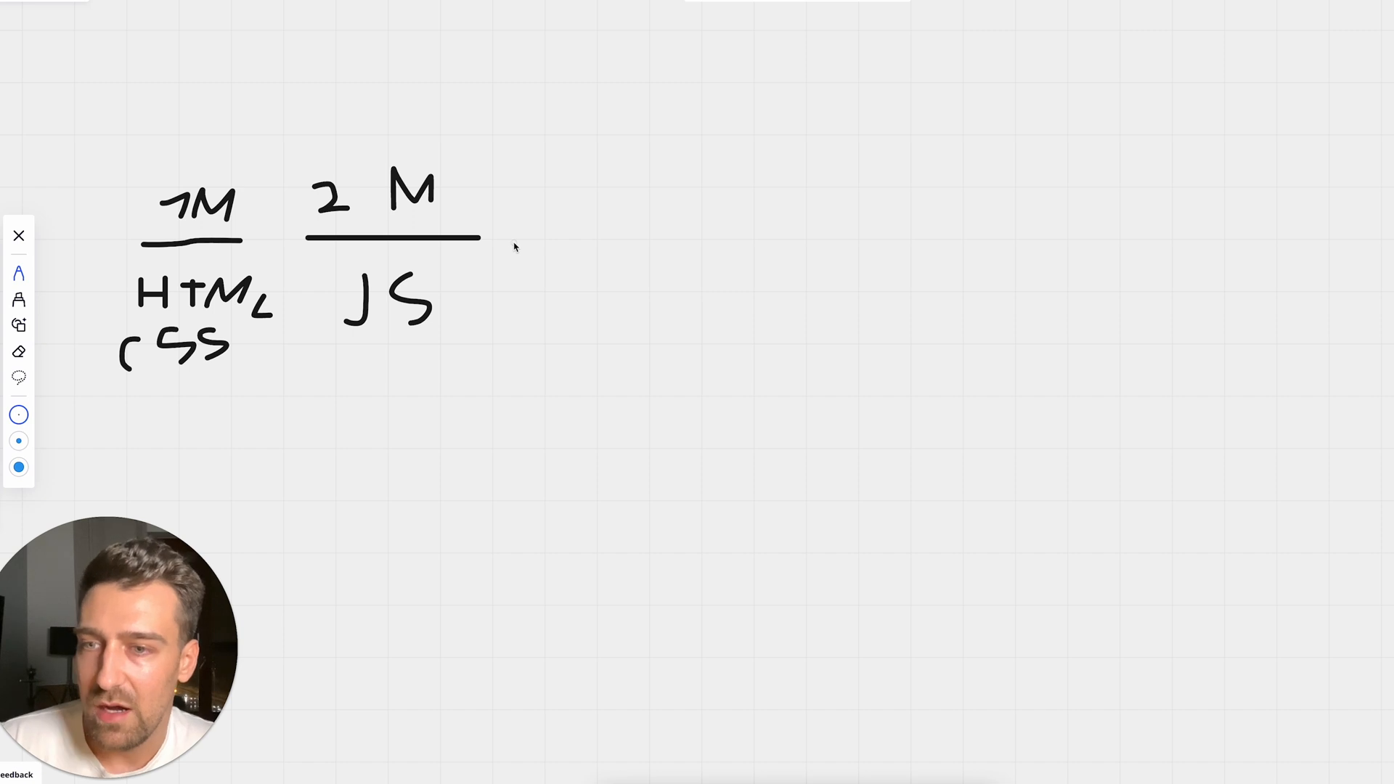
pyautogui.moveTo(138, 131); pyautogui.dragTo(377, 131)
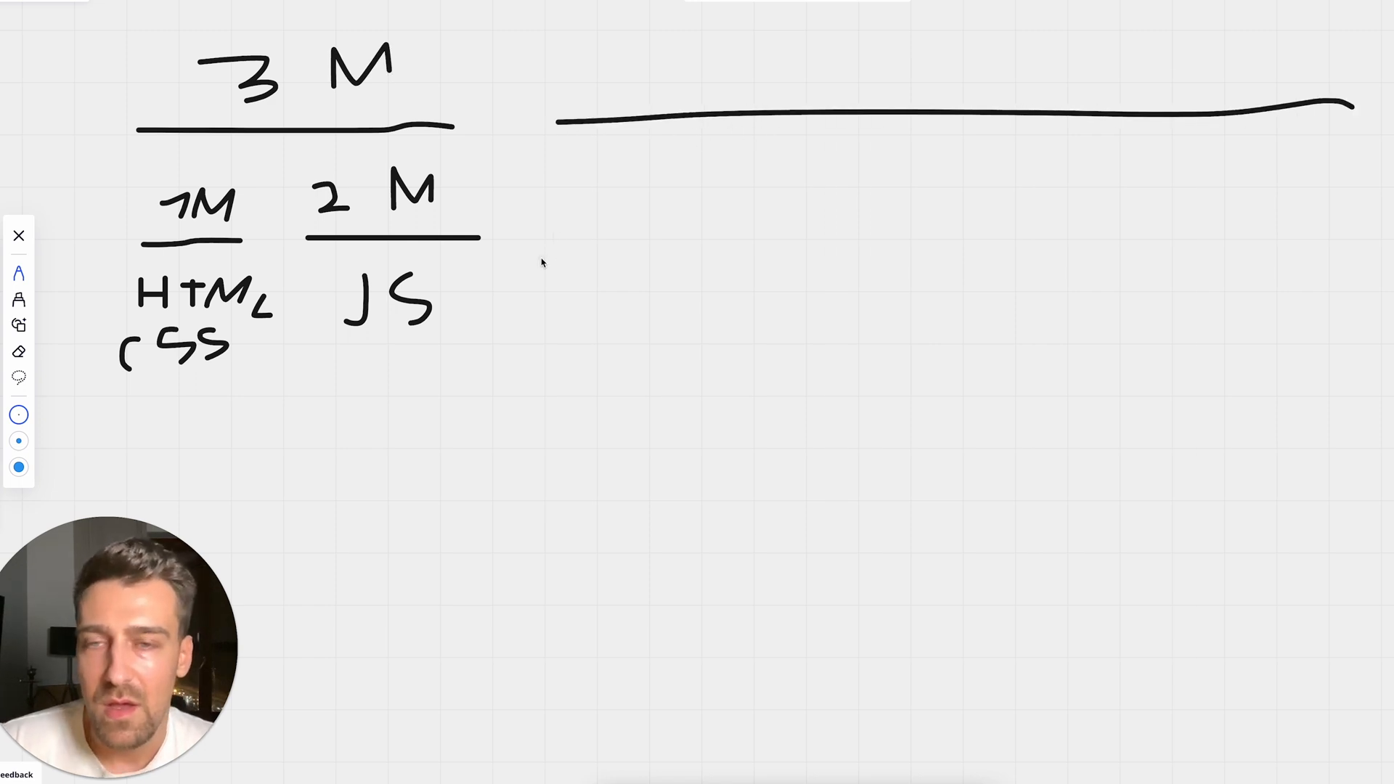
pyautogui.moveTo(561, 243)
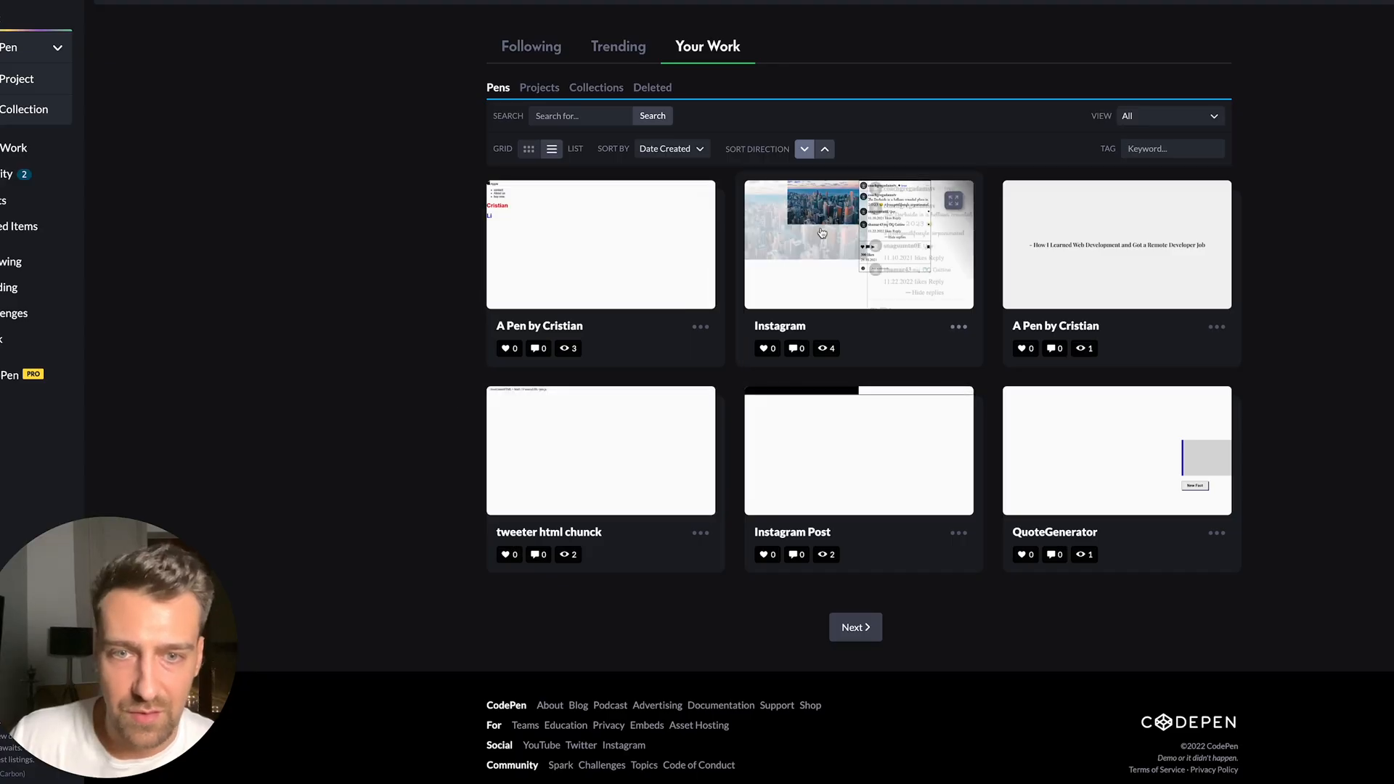
pyautogui.moveTo(1121, 463)
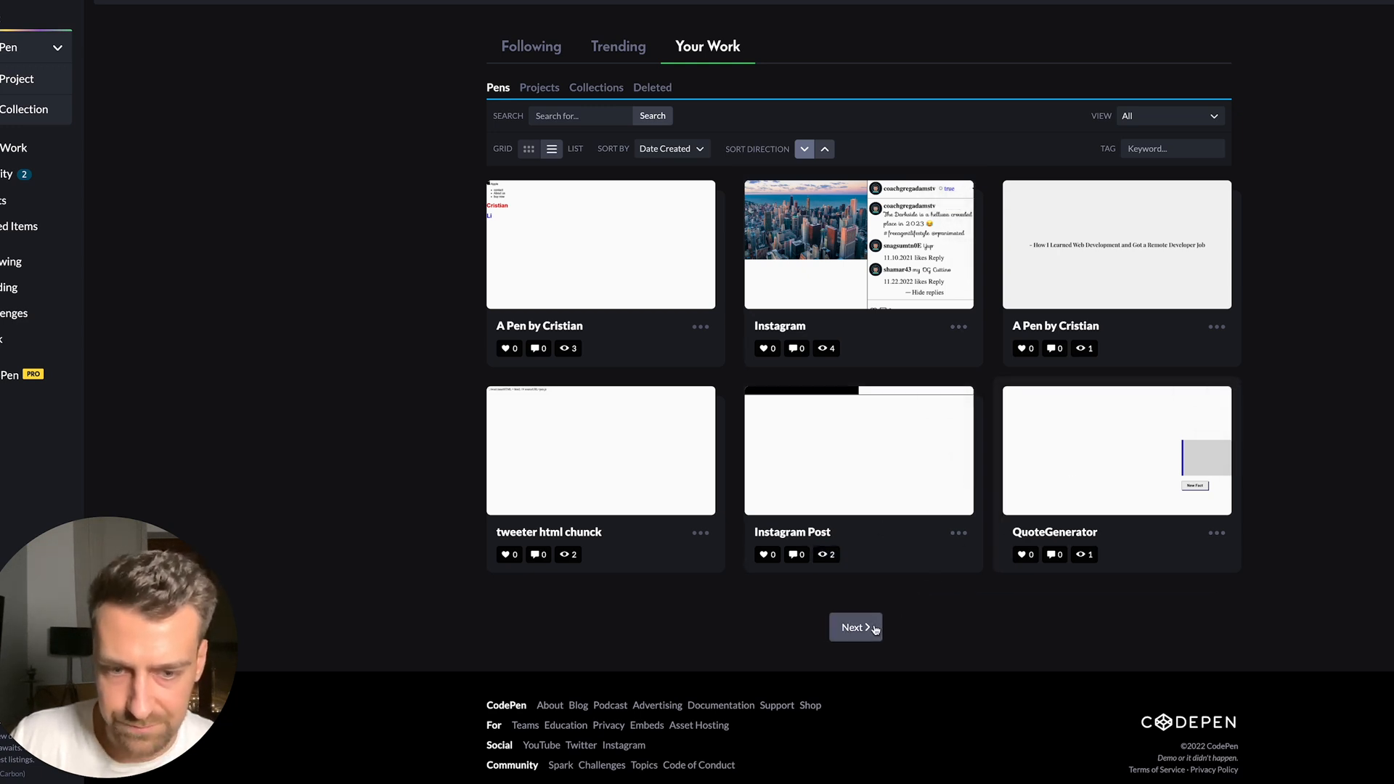
# Page through saved pens to the penguin facts pen and cycle two new facts
pyautogui.click(855, 627)
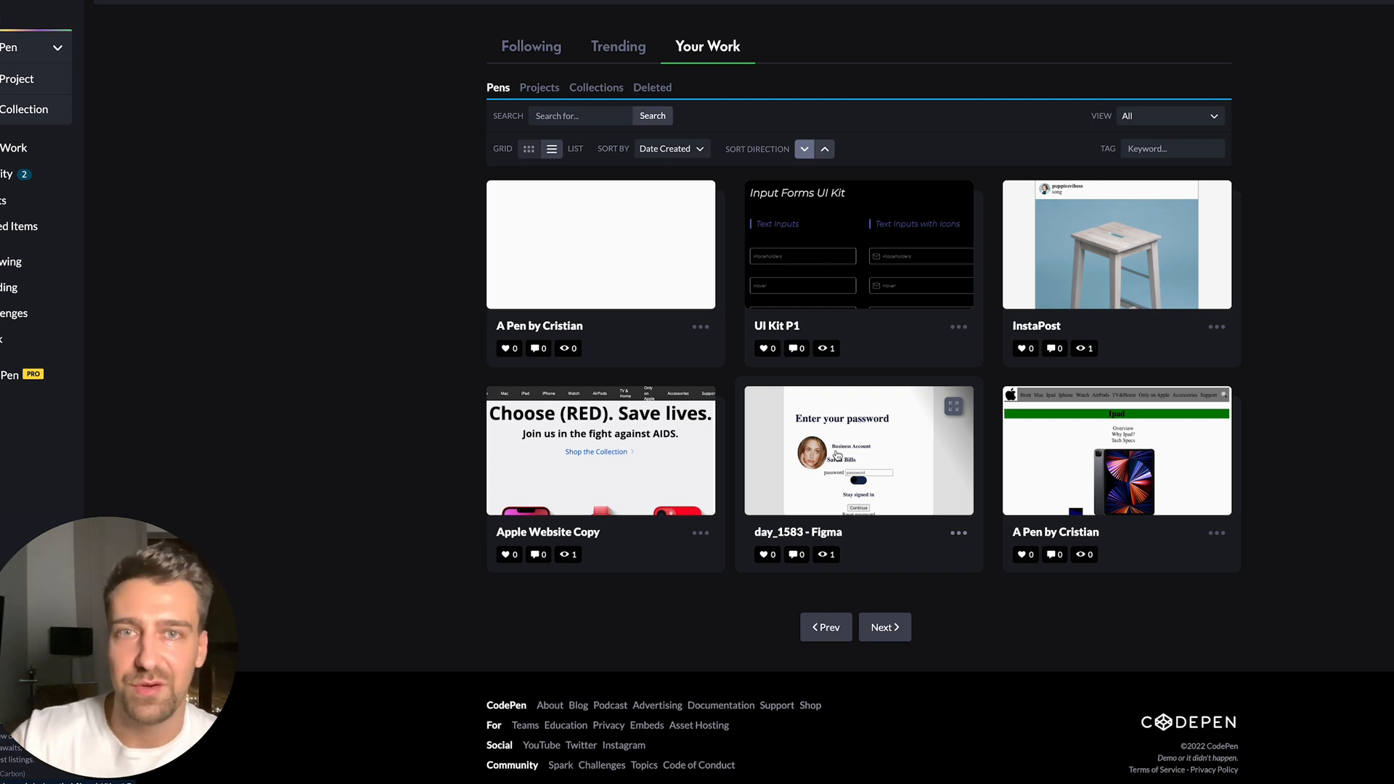
pyautogui.moveTo(899, 448)
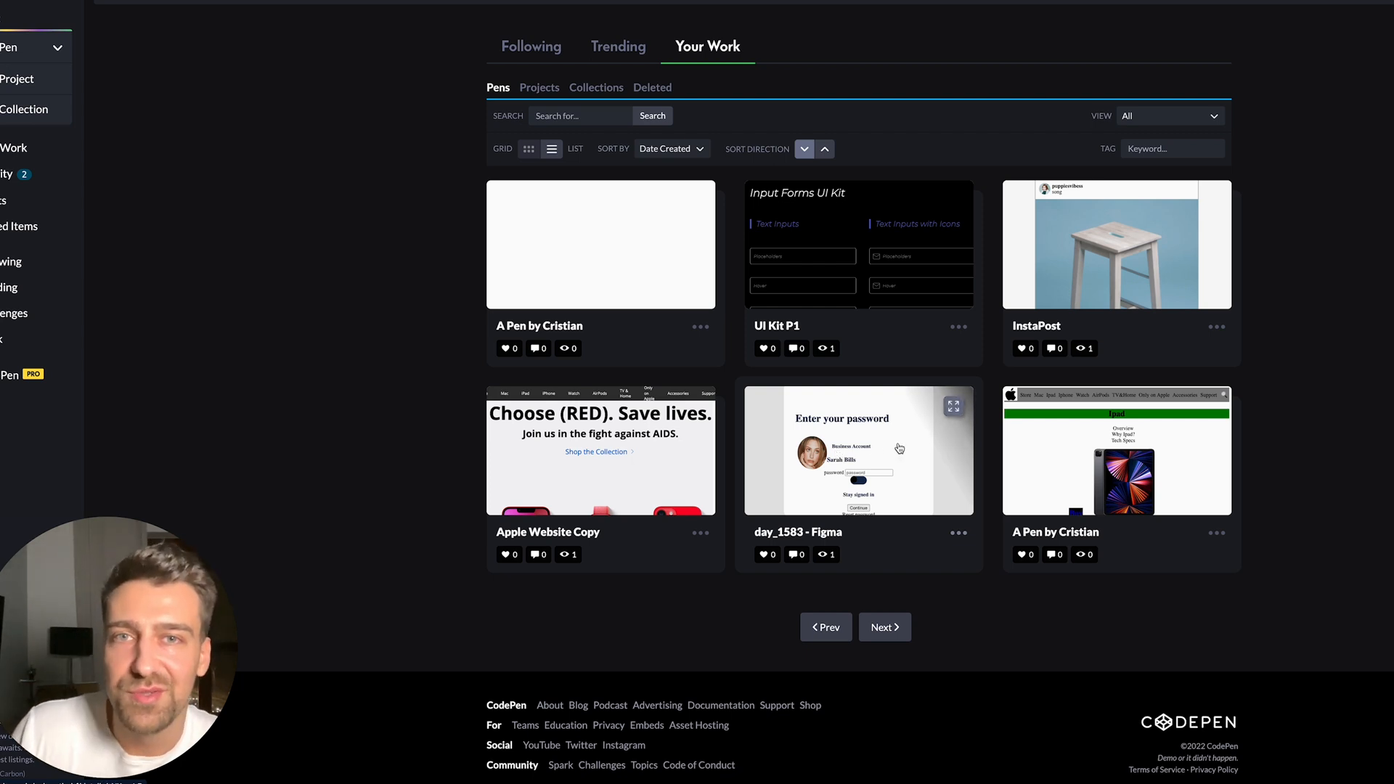
pyautogui.moveTo(884, 626)
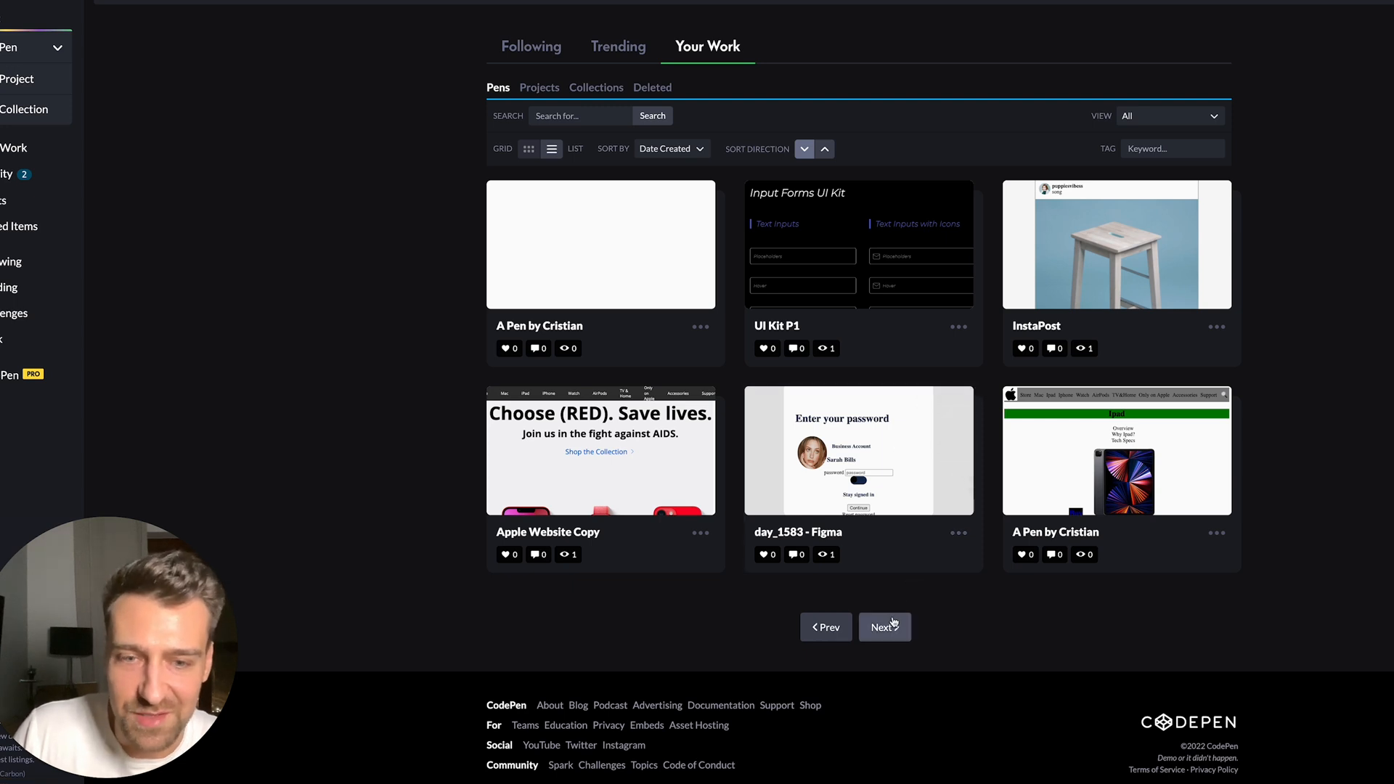
pyautogui.click(884, 627)
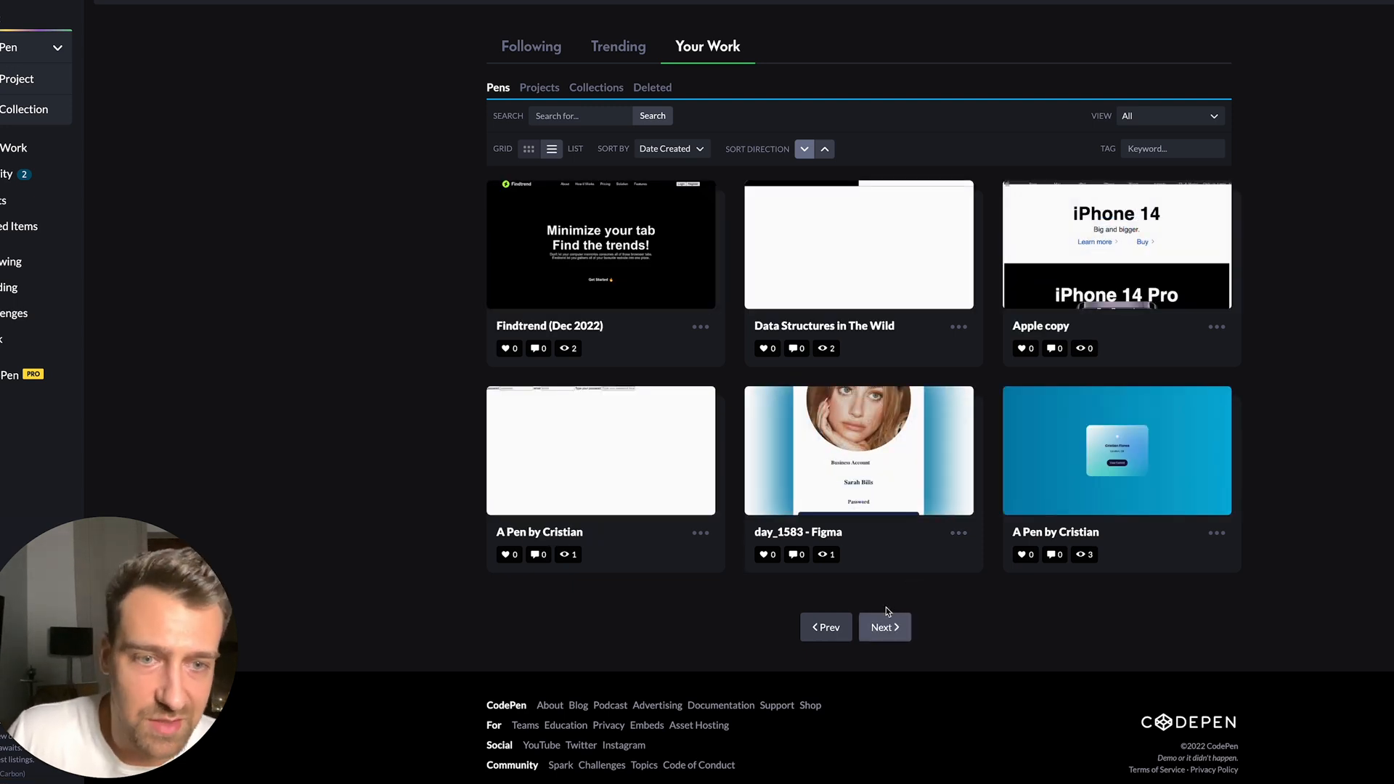
pyautogui.click(884, 627)
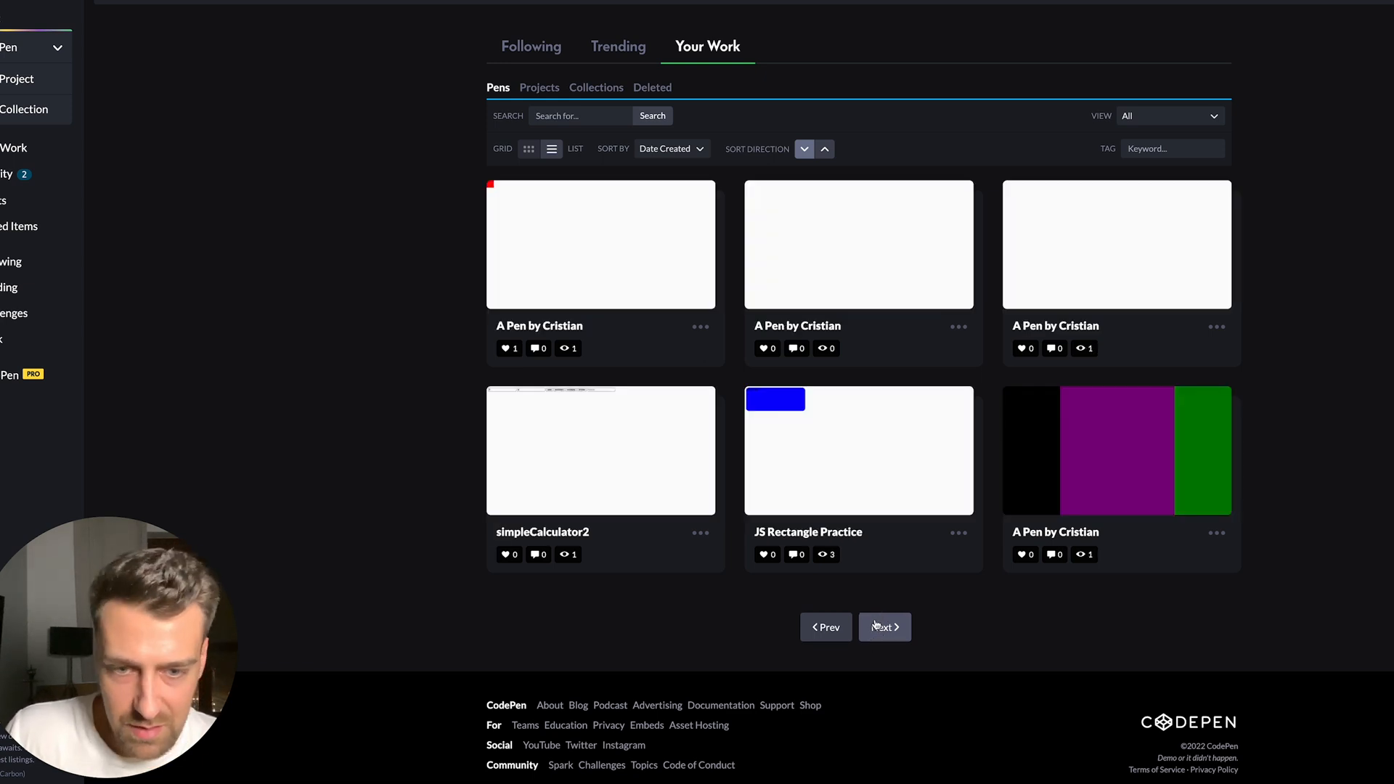
pyautogui.click(884, 626)
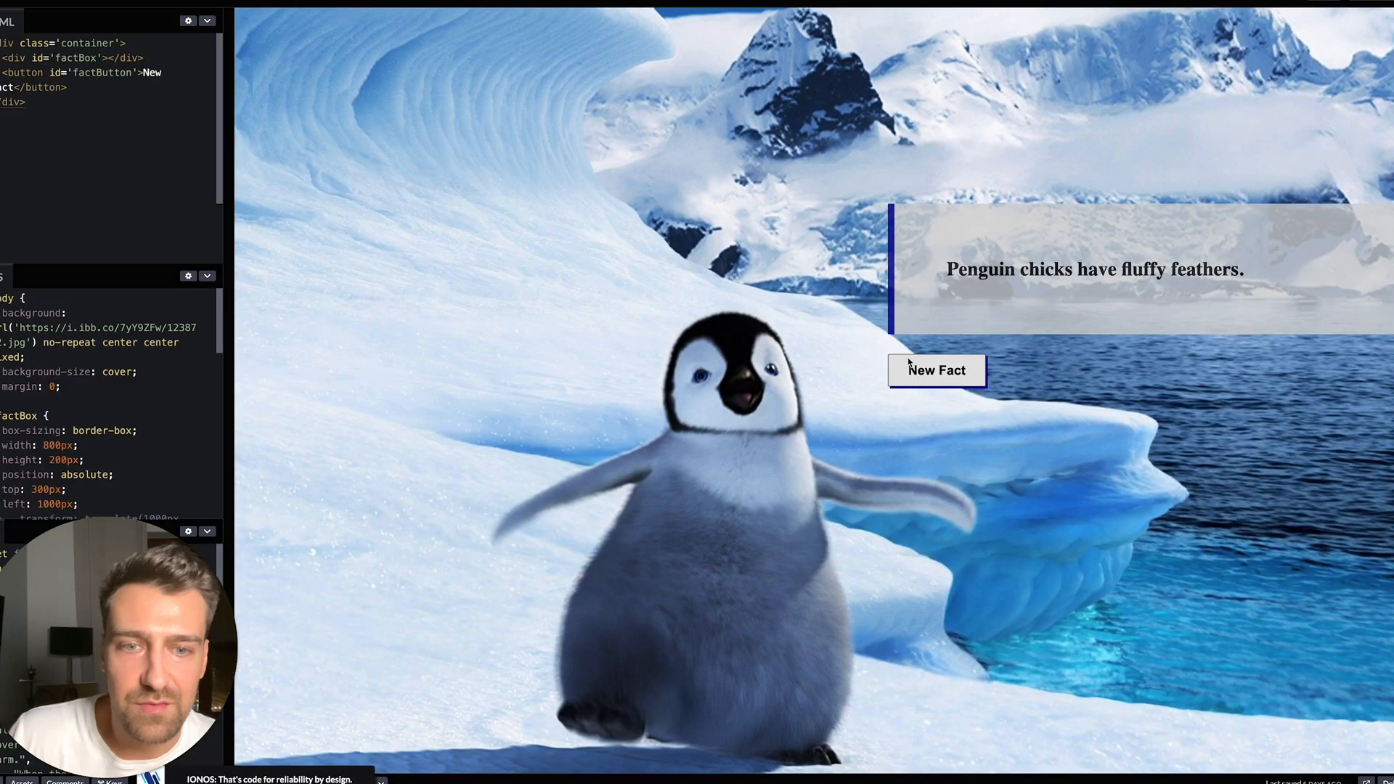
pyautogui.click(936, 369)
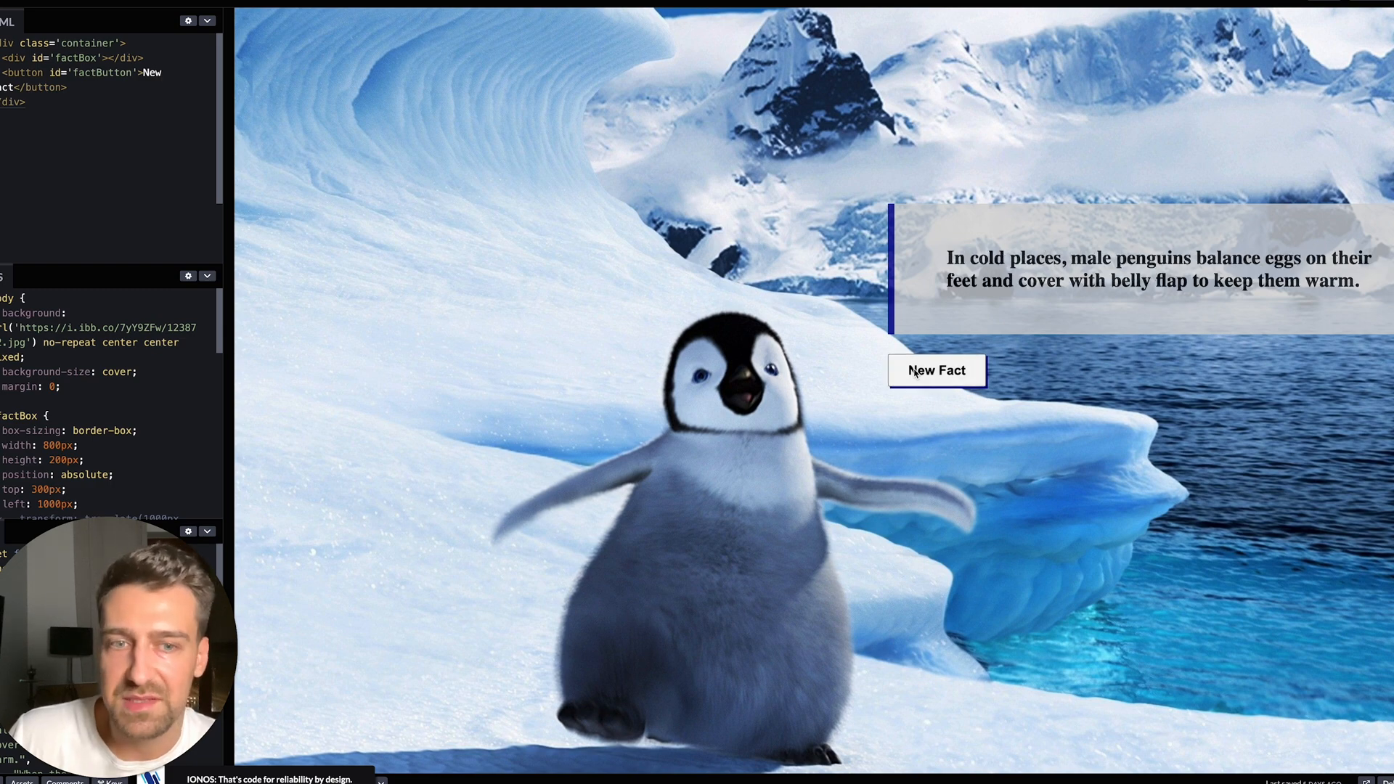
pyautogui.click(936, 371)
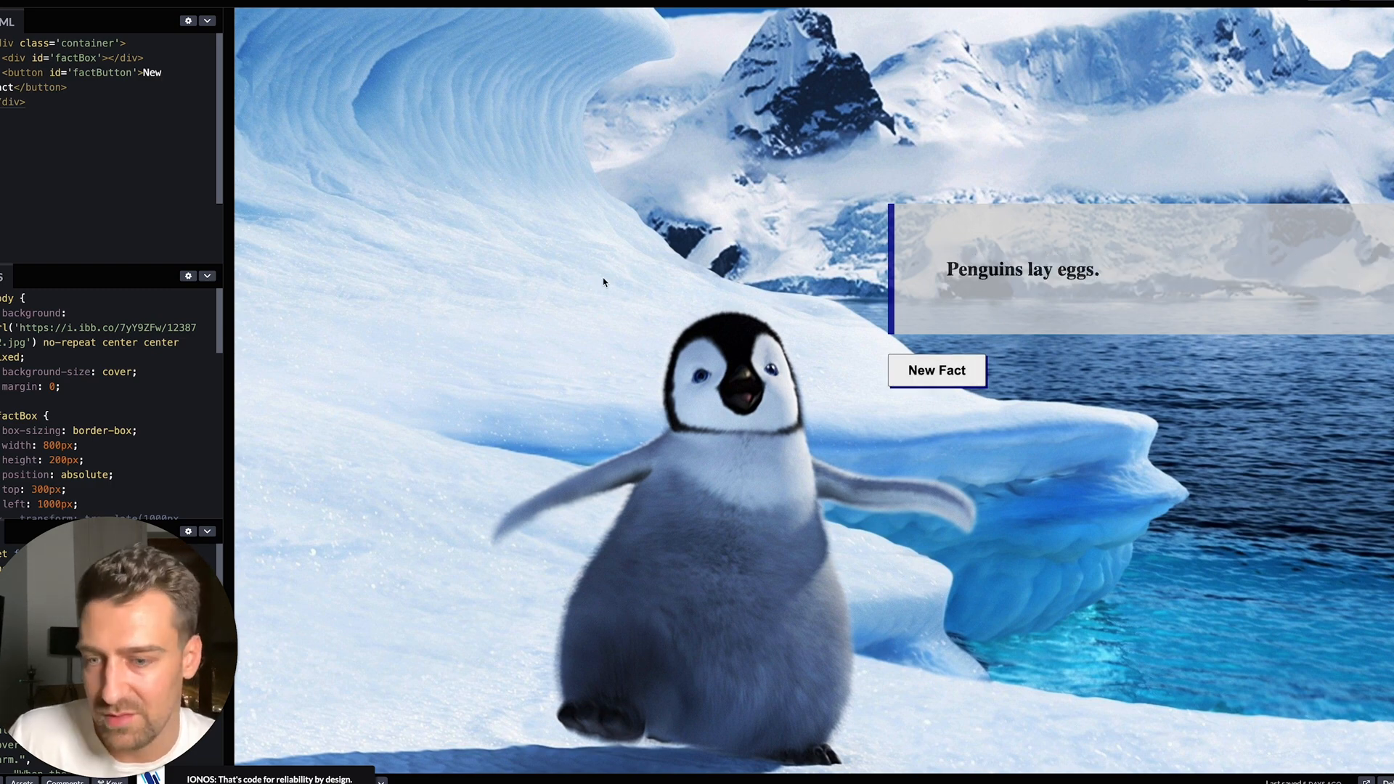
pyautogui.moveTo(711, 111)
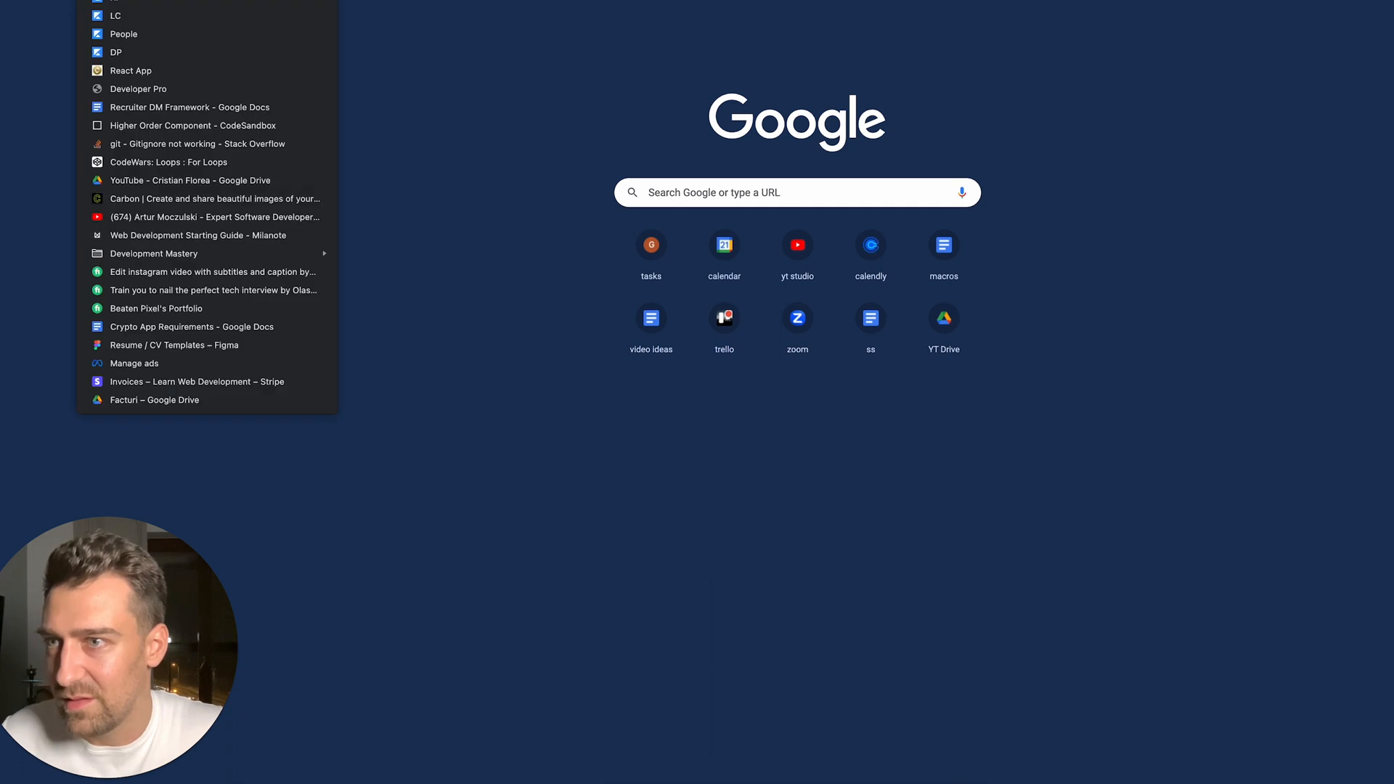
# Open the Kajabi course outline and expand the Proven Roadmap module's lessons
pyautogui.click(571, 157)
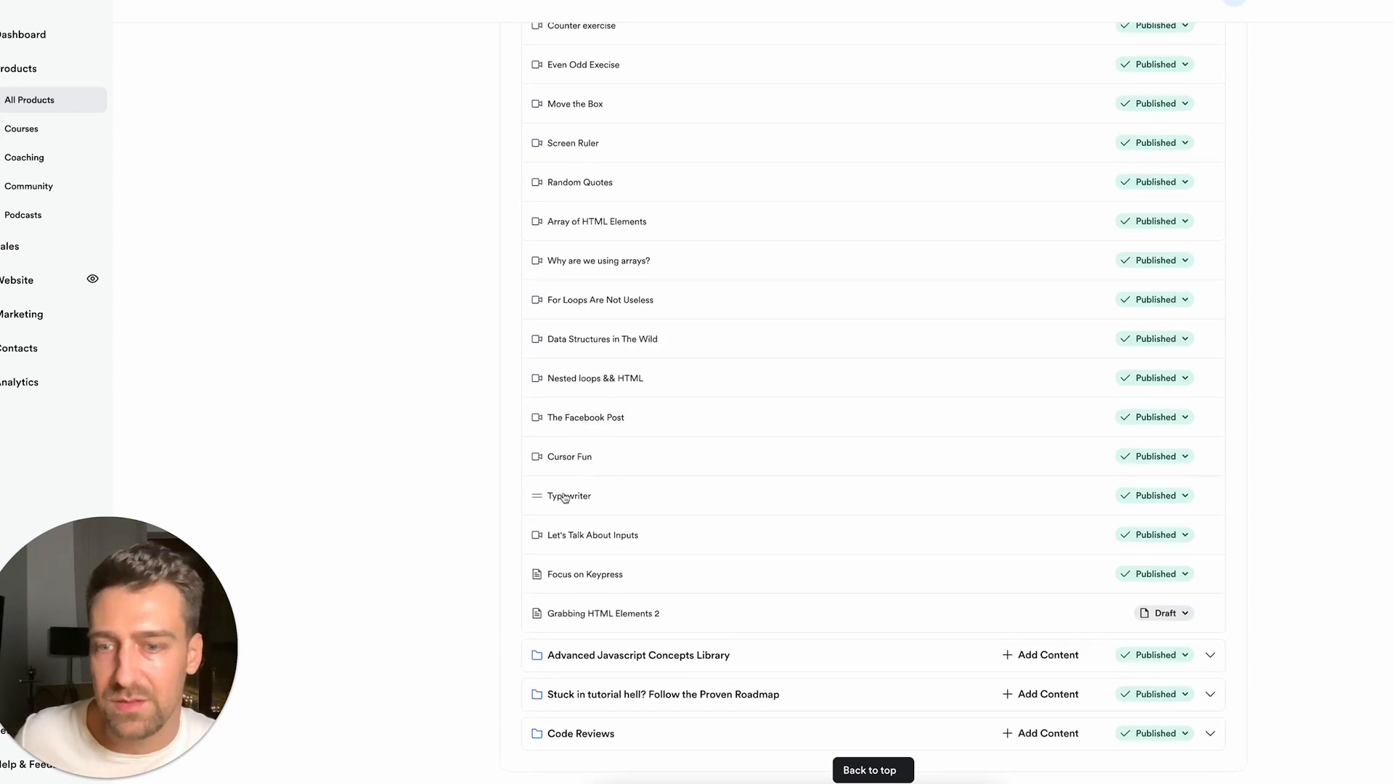
pyautogui.moveTo(562, 507)
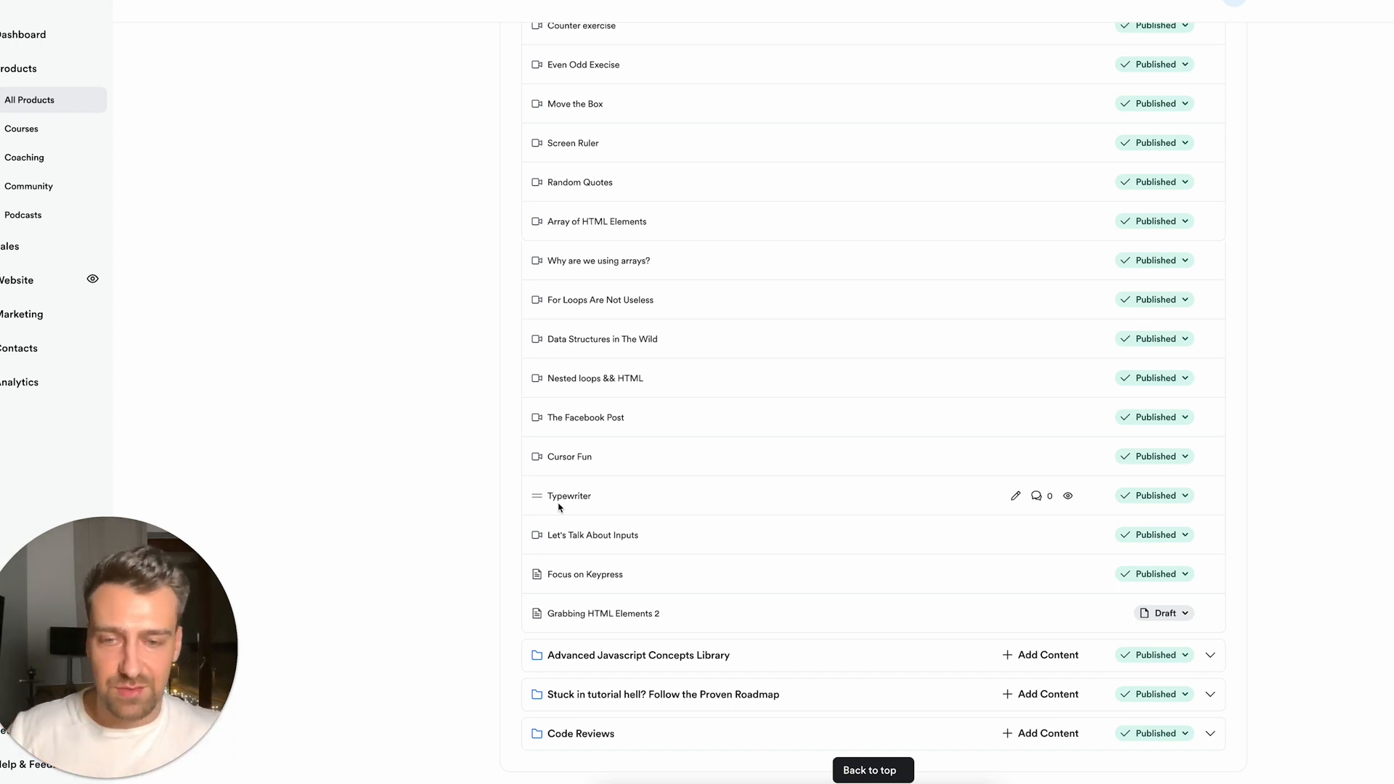
pyautogui.moveTo(1234, 693)
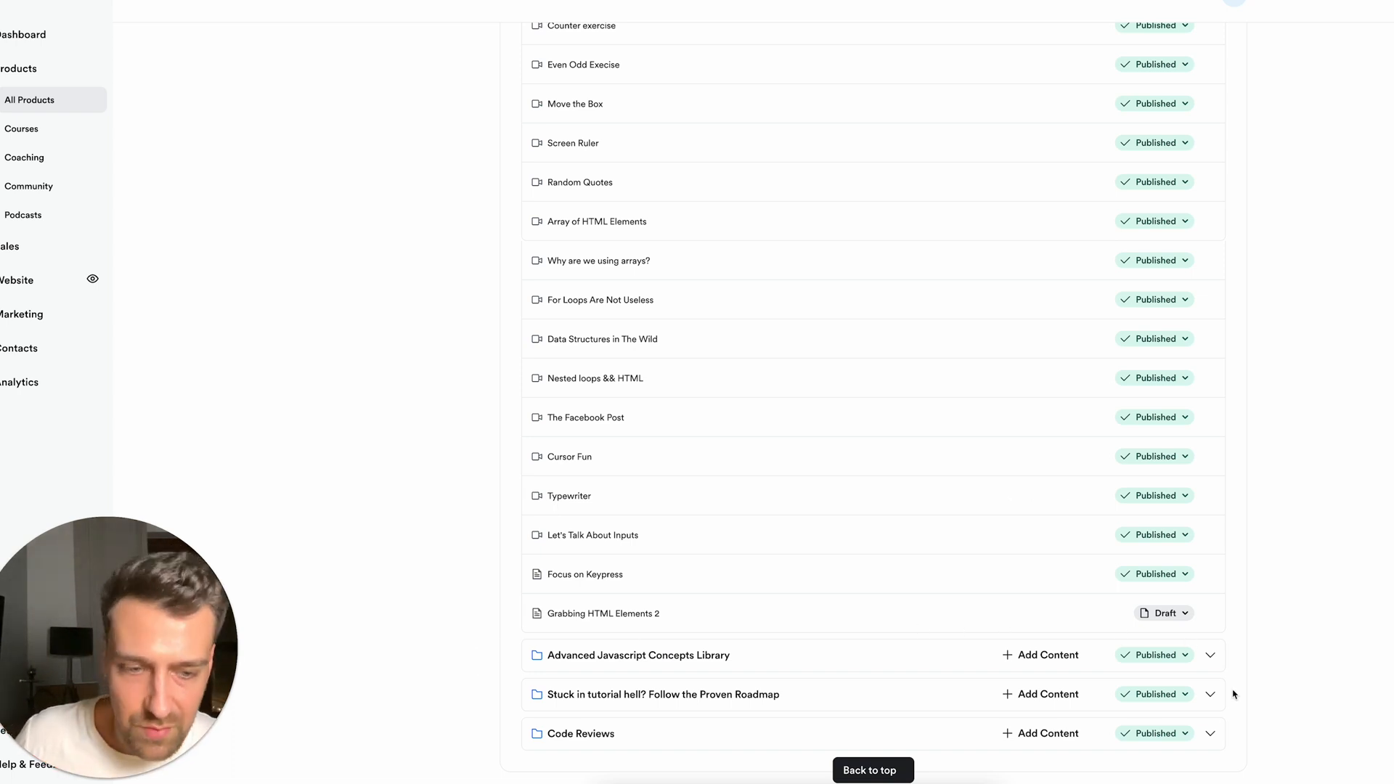
pyautogui.click(1211, 694)
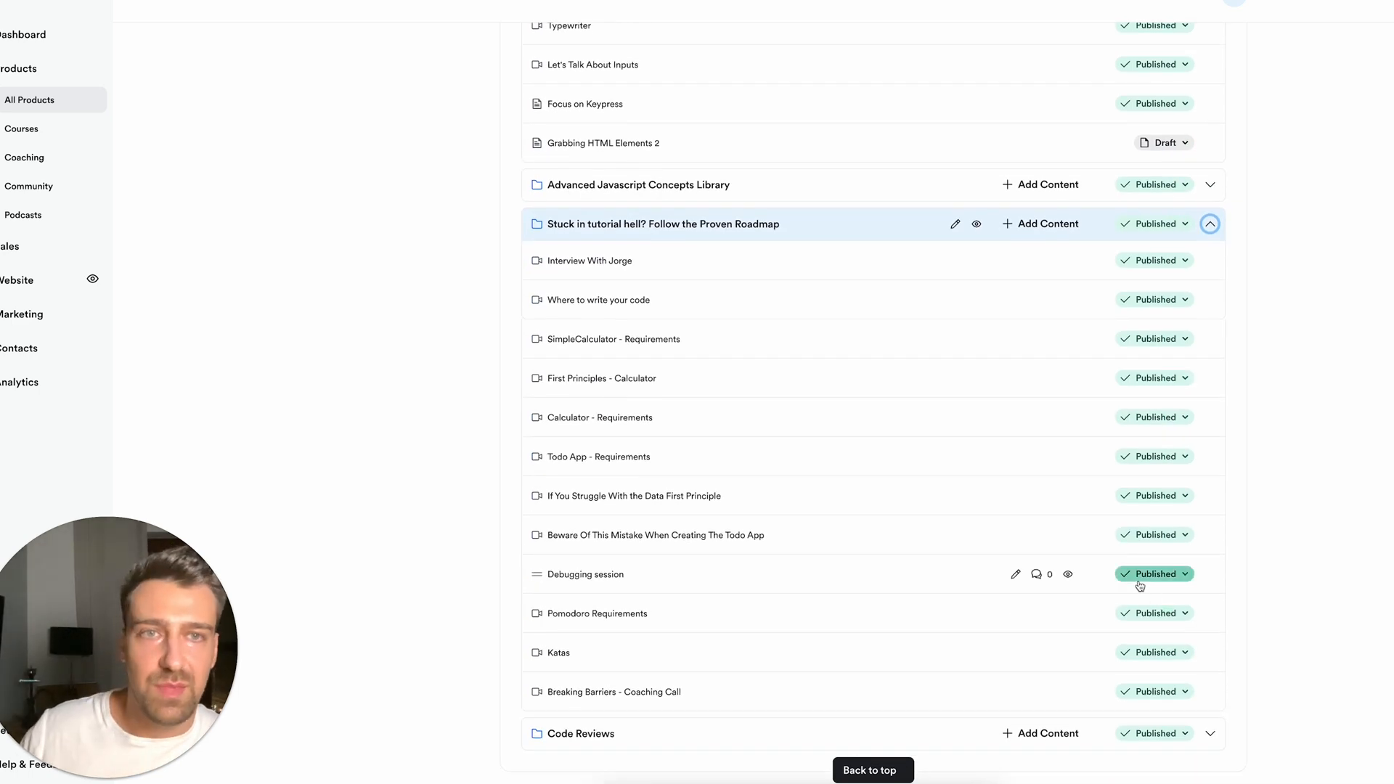
pyautogui.moveTo(622, 377)
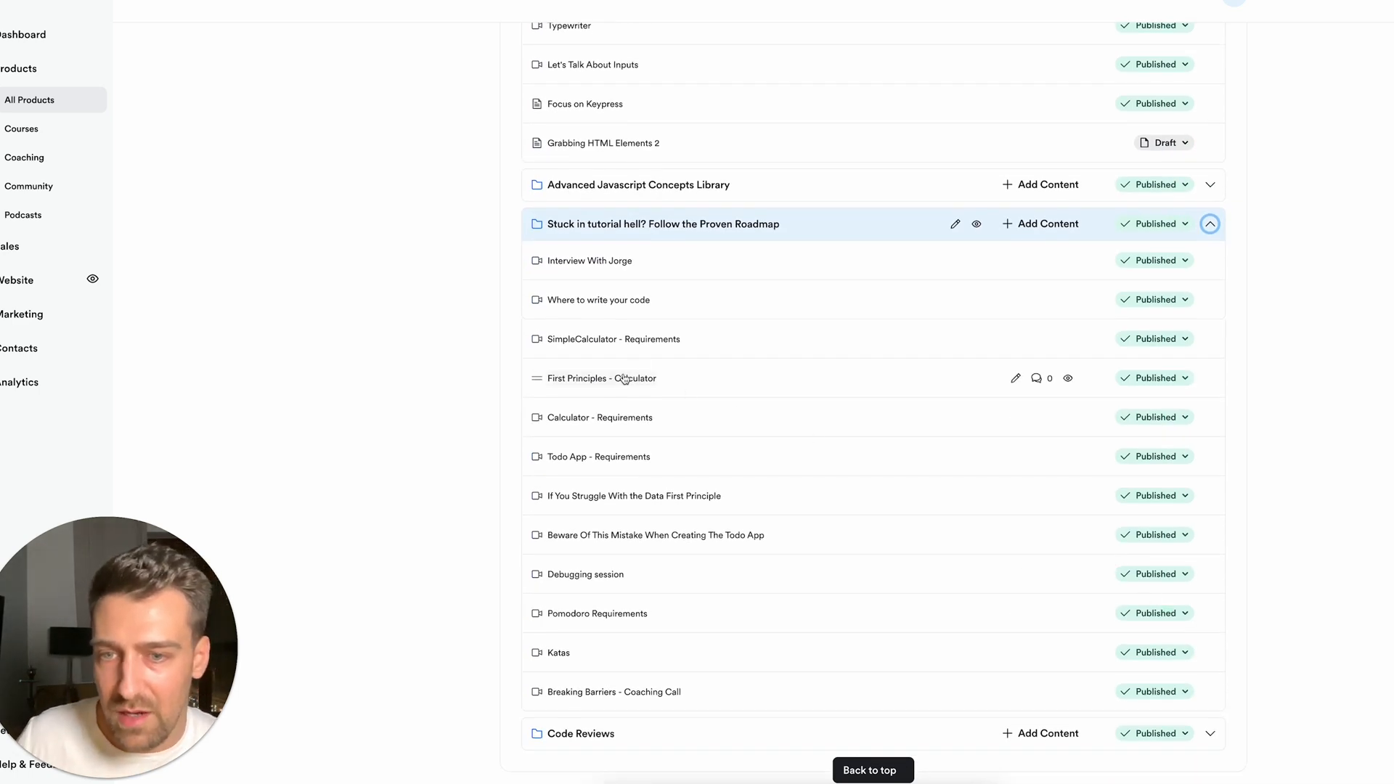
pyautogui.moveTo(598, 456)
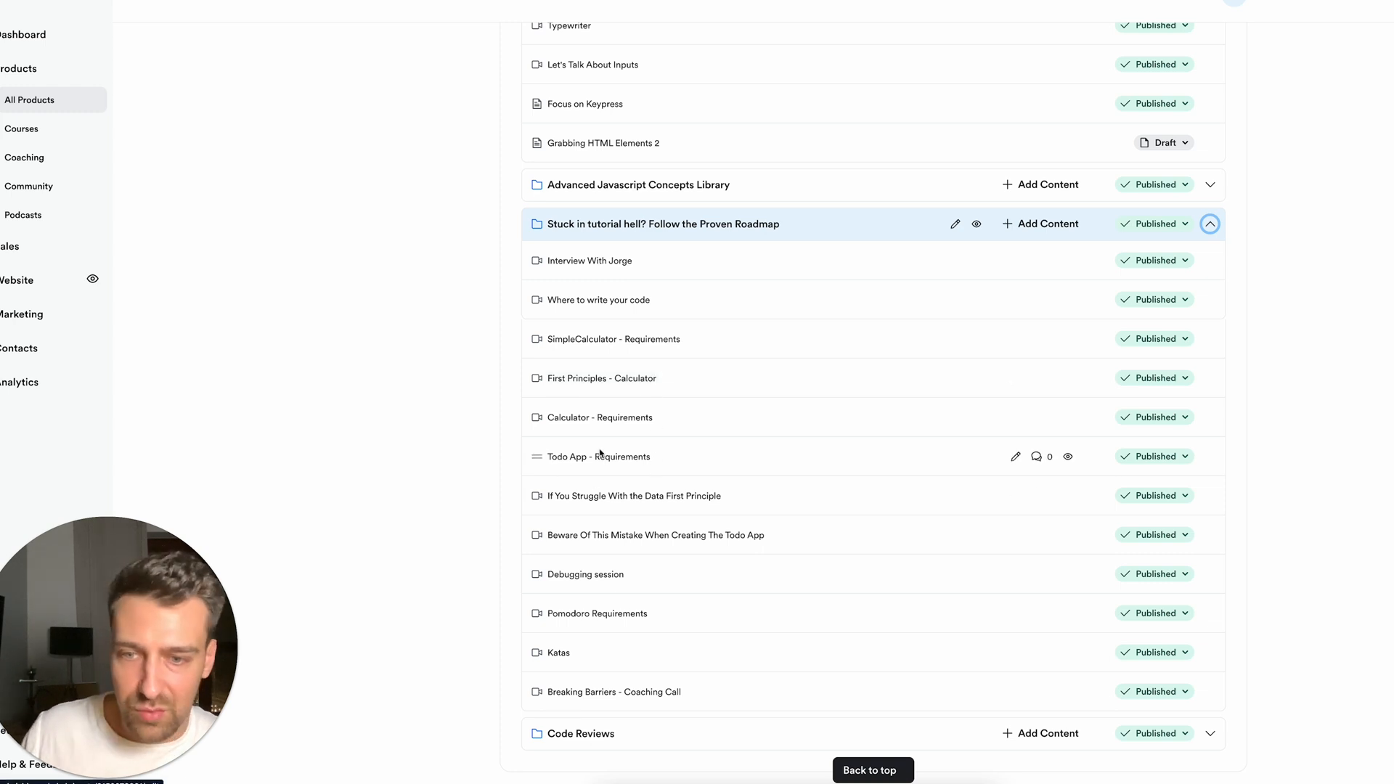
pyautogui.moveTo(607, 628)
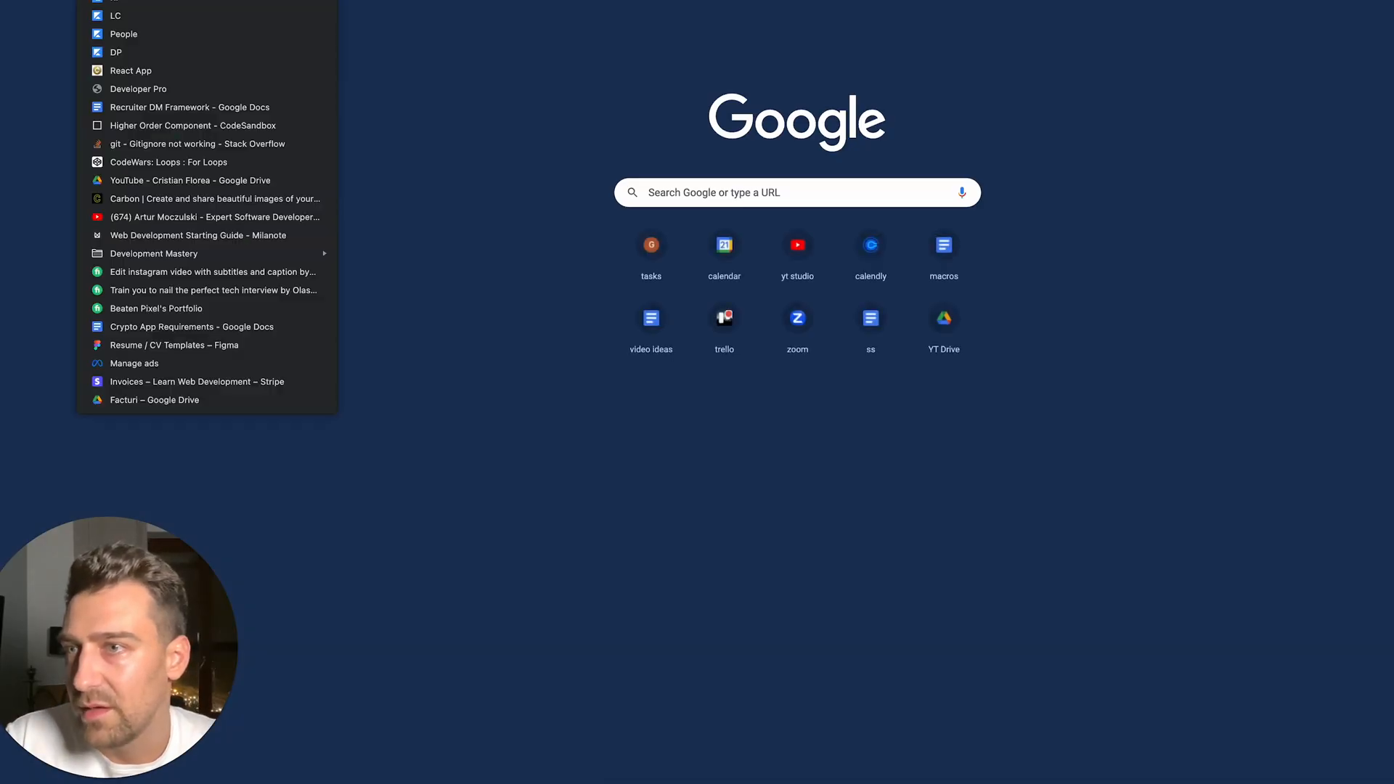
# Load the crypto demo dashboard with price, volume charts and the Top 50 coins table
pyautogui.click(494, 226)
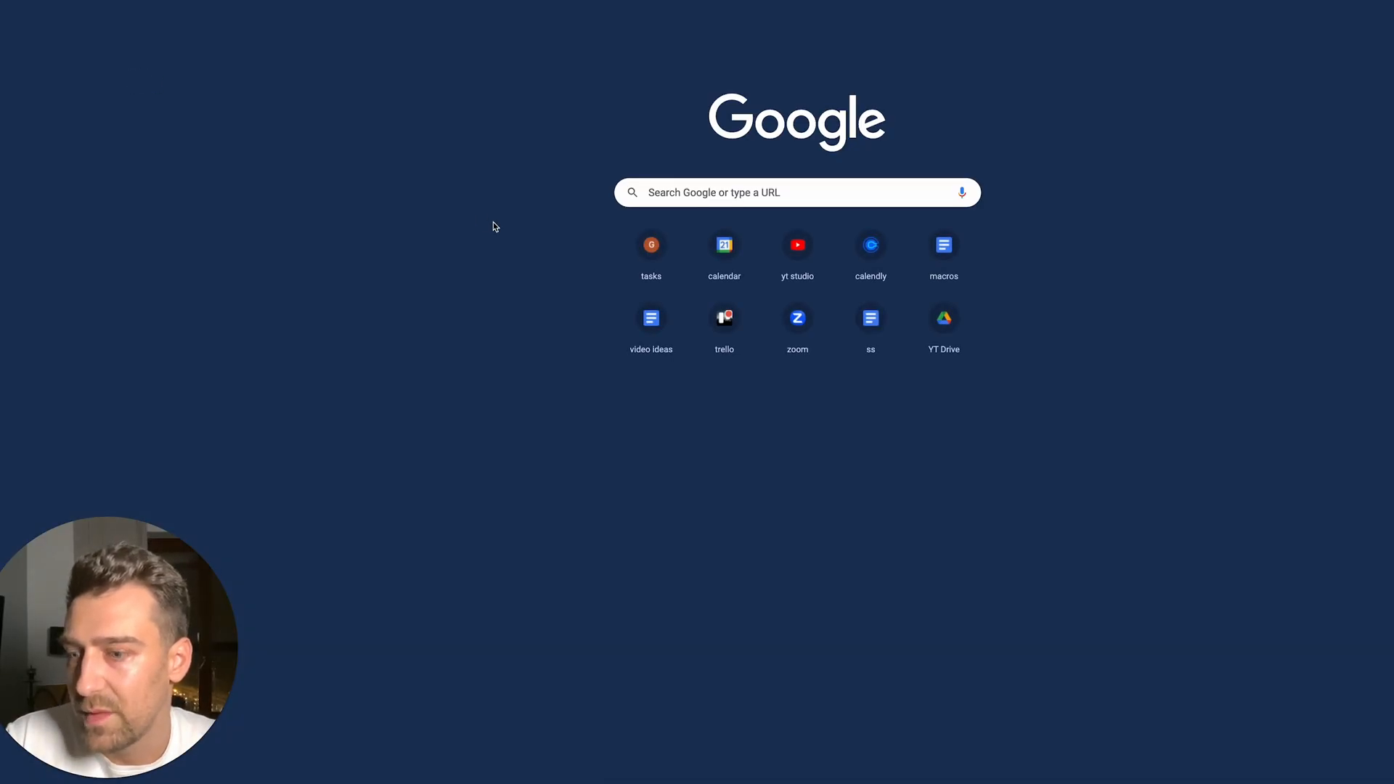
pyautogui.click(797, 191)
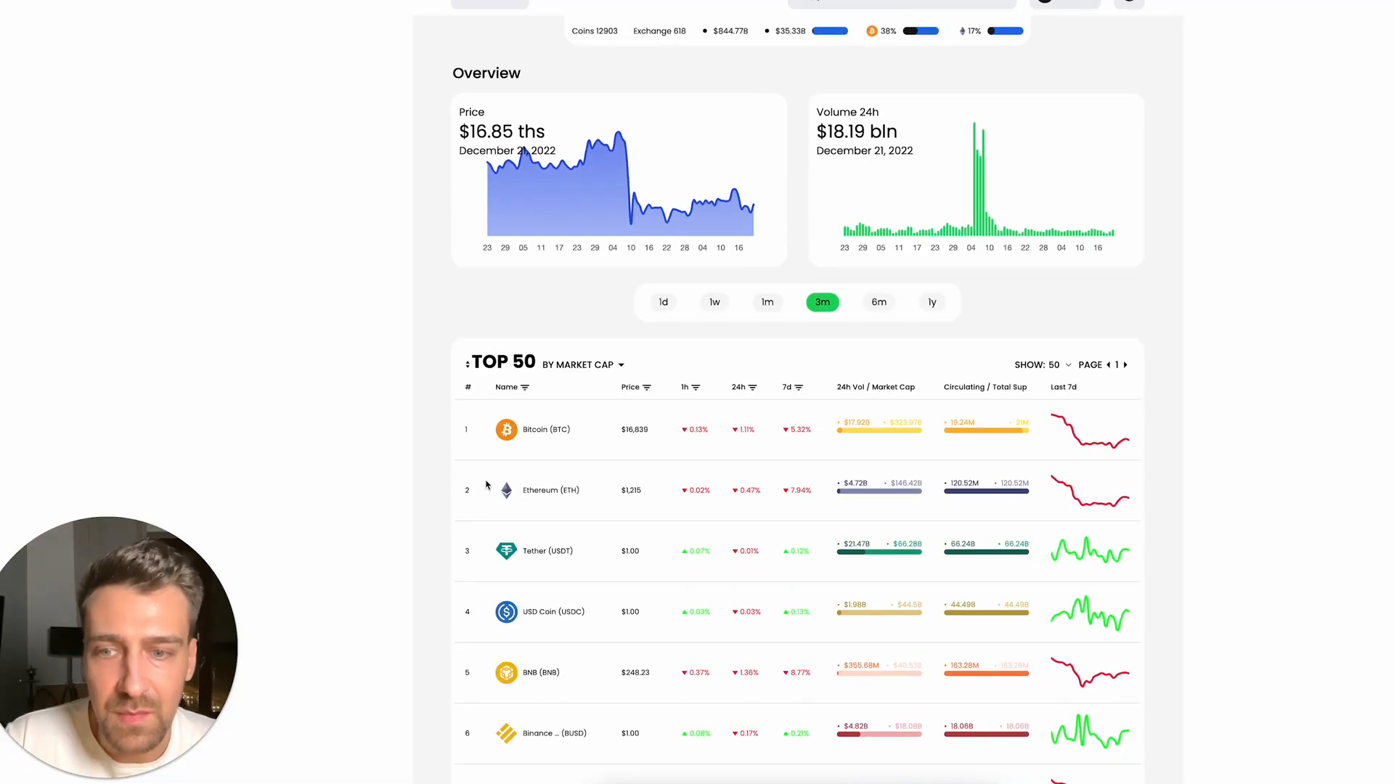
pyautogui.moveTo(511, 462)
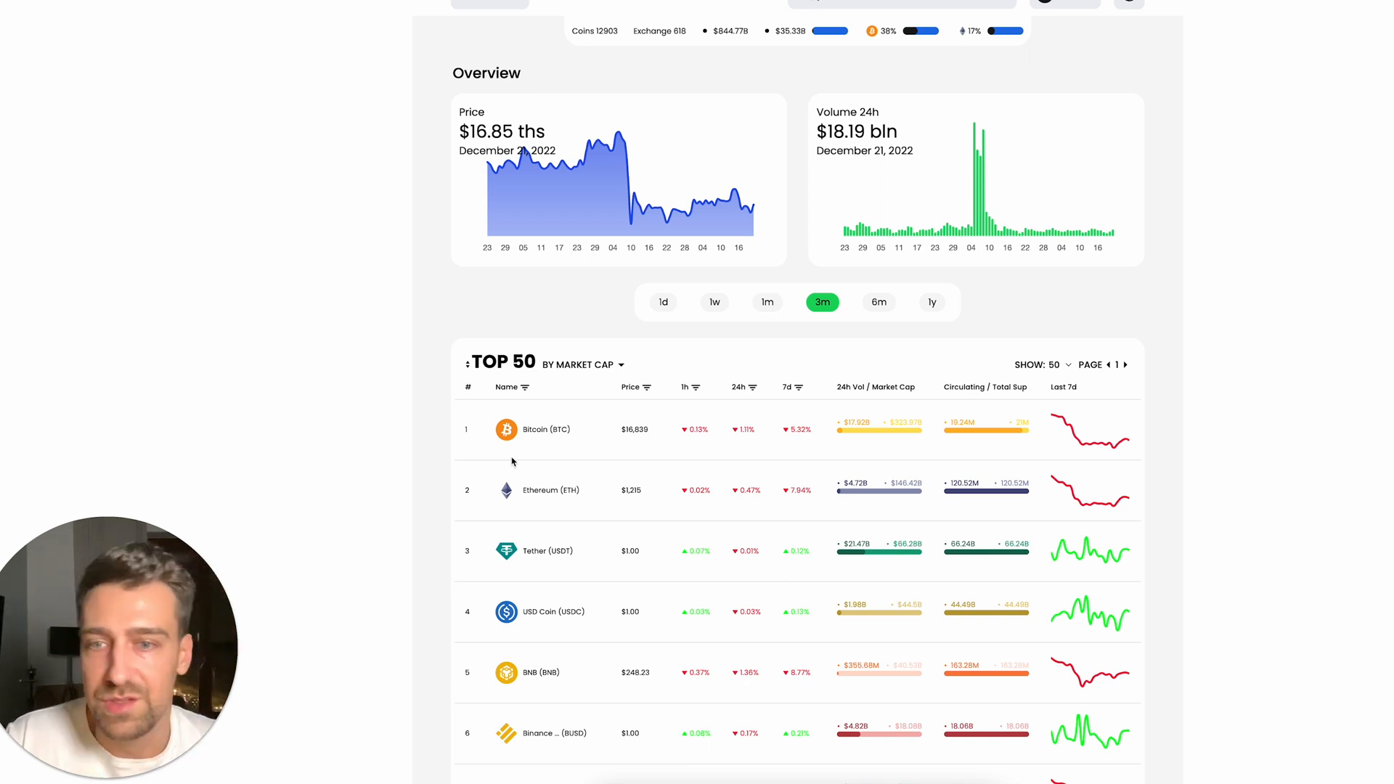
pyautogui.moveTo(533, 459)
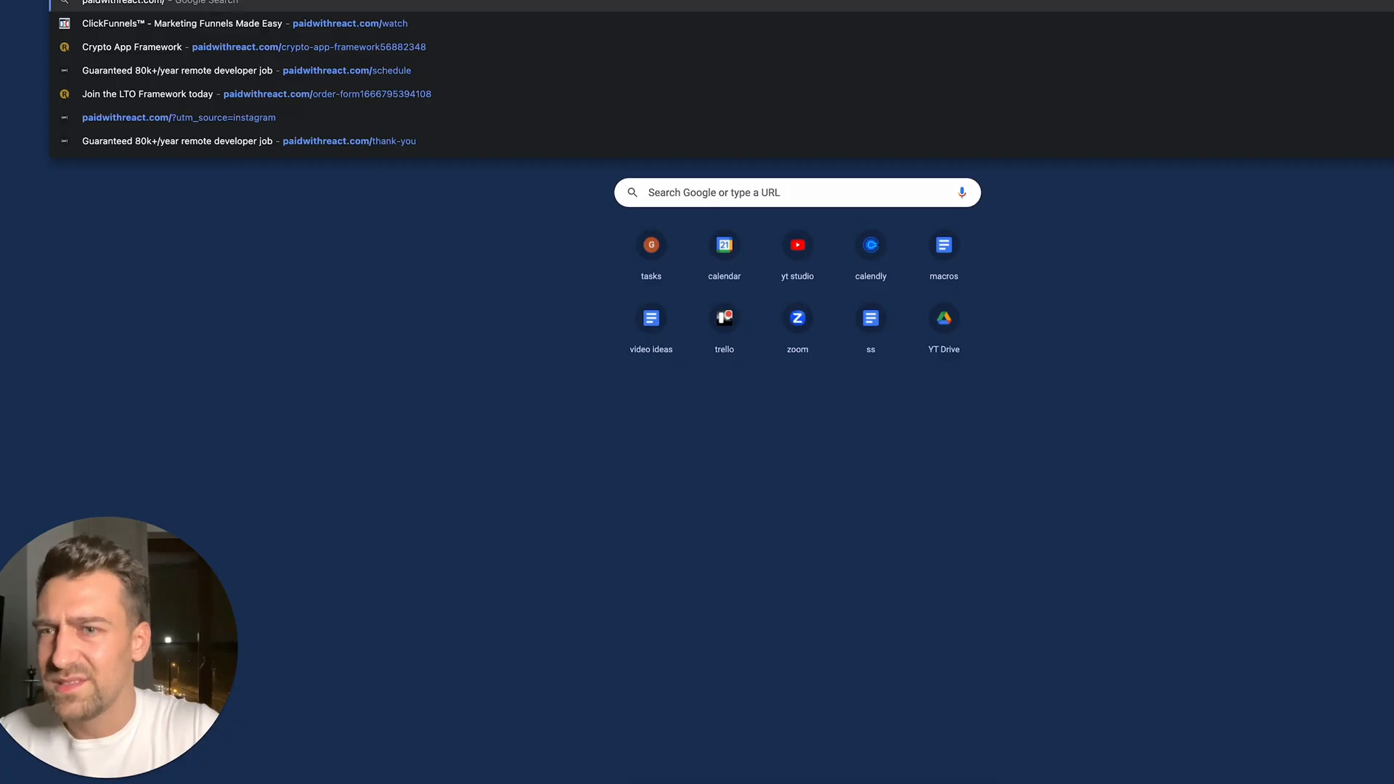
# Load the paidwithreact.com sales page and scroll through its example portfolio section
pyautogui.press('Escape')
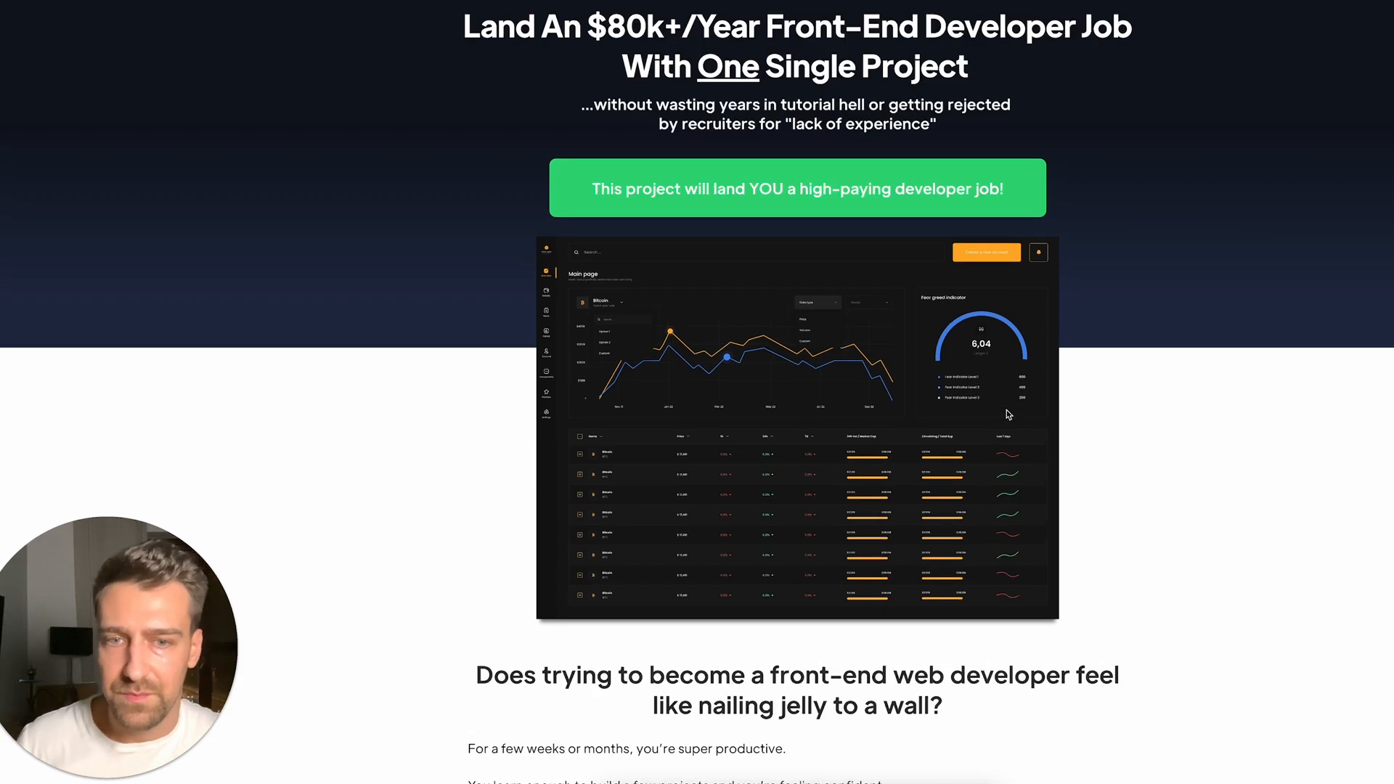
pyautogui.scroll(-3)
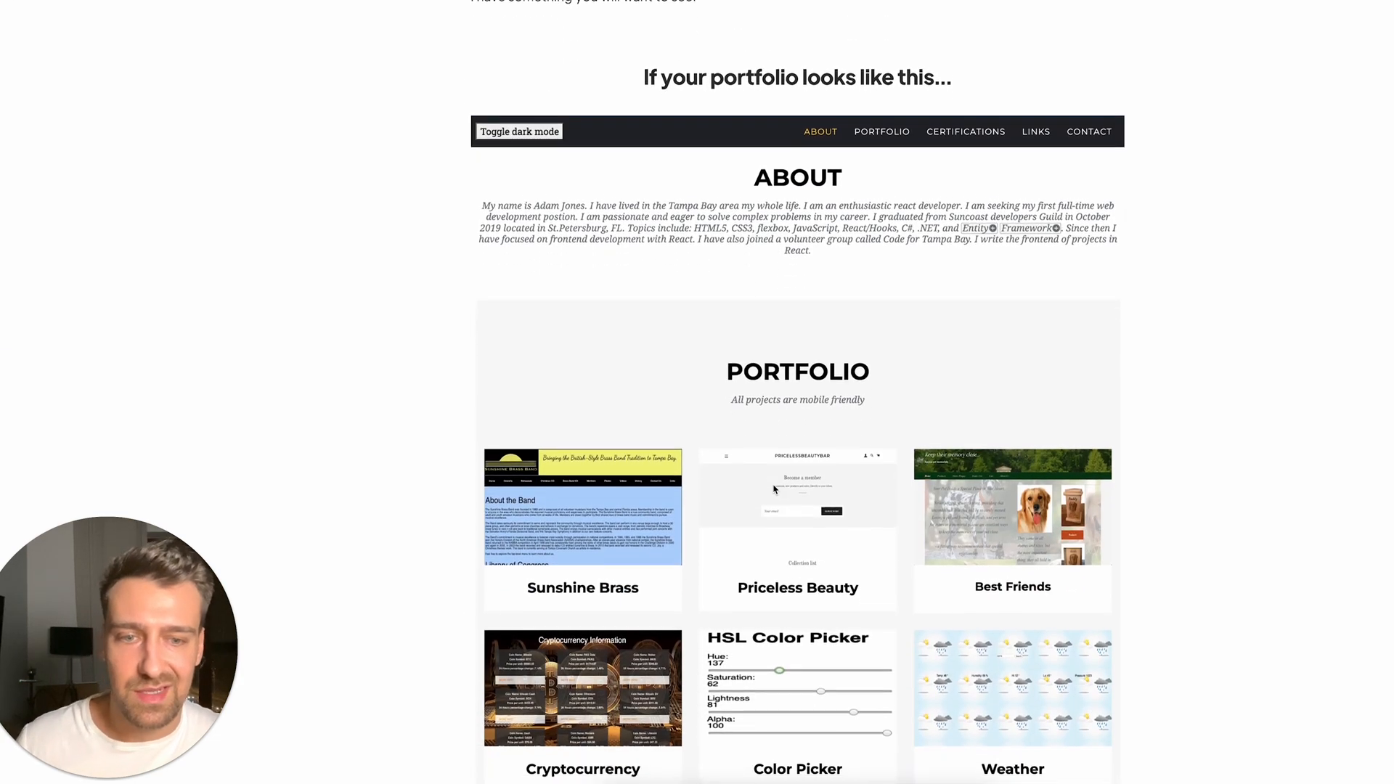
pyautogui.scroll(3)
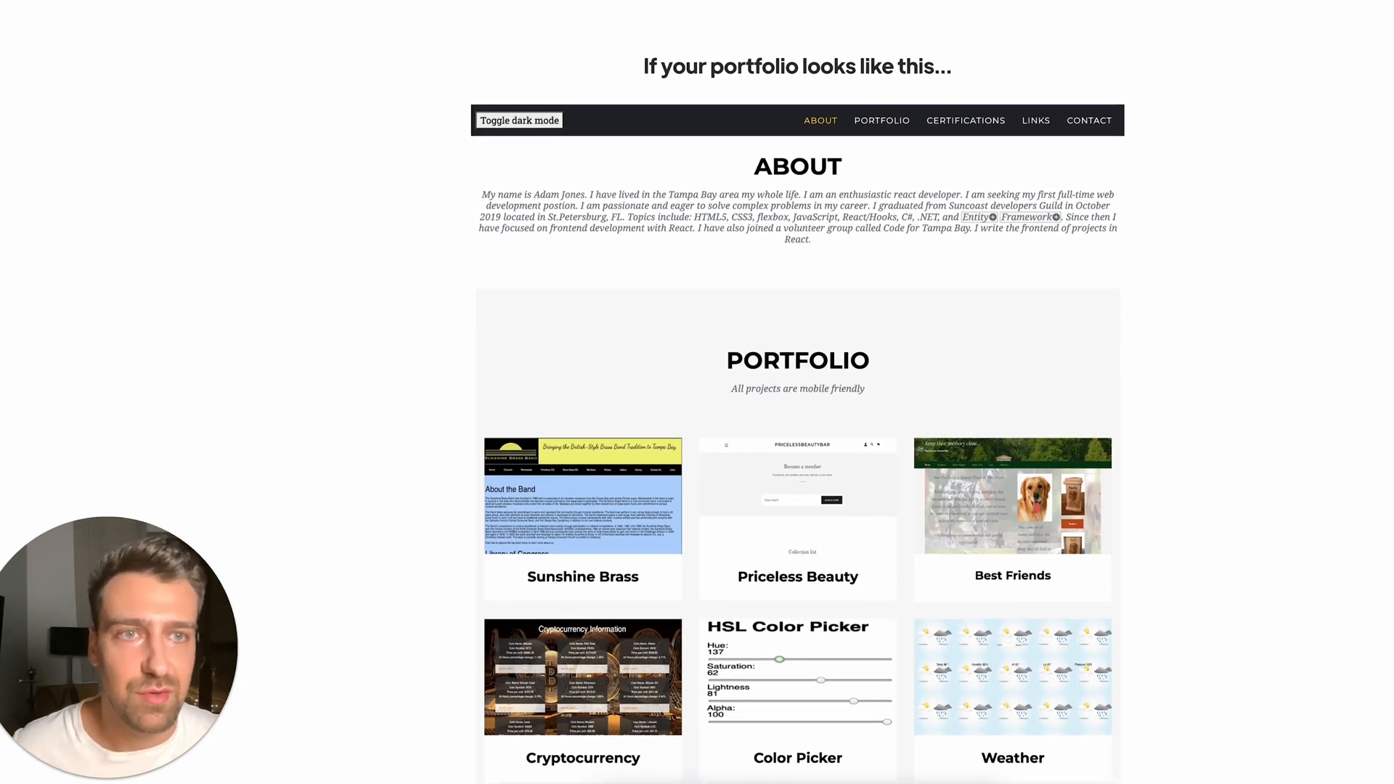
pyautogui.scroll(3)
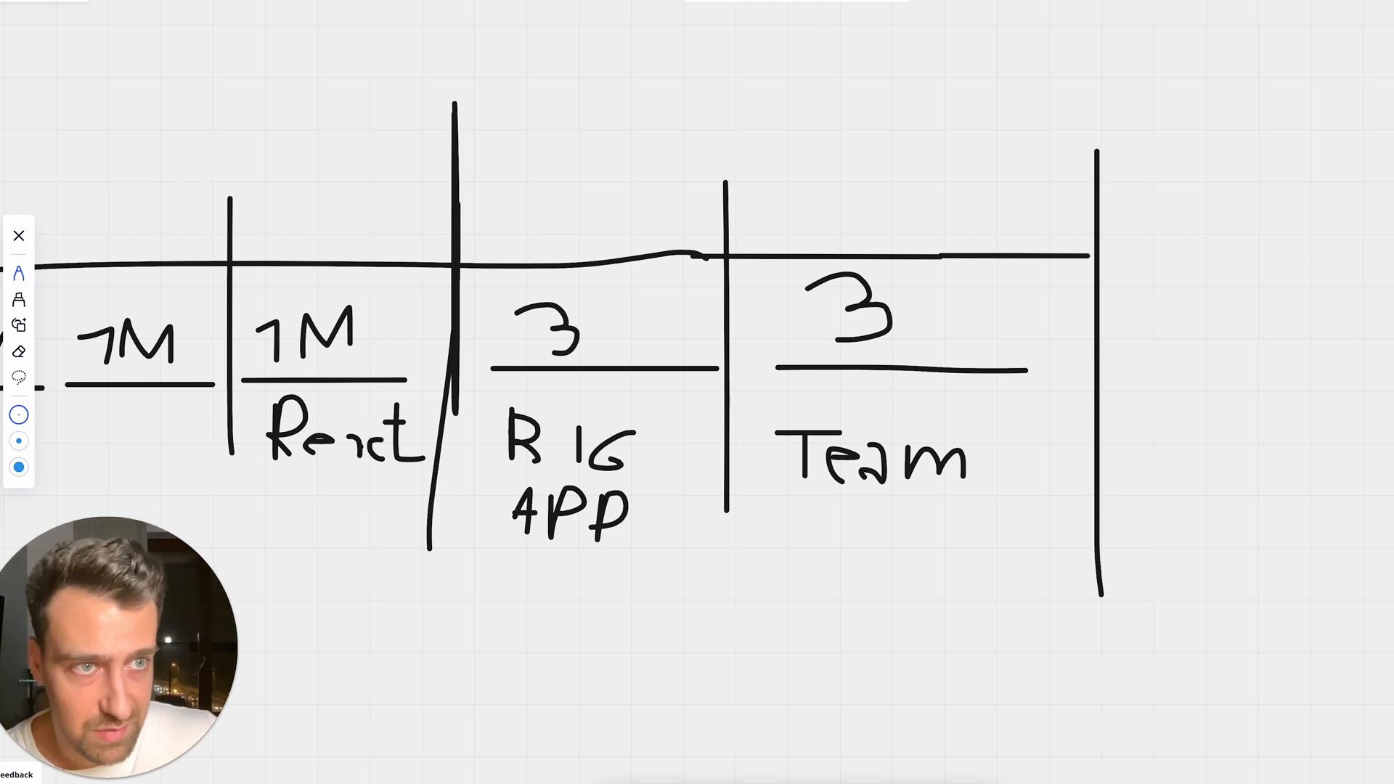
pyautogui.click(19, 235)
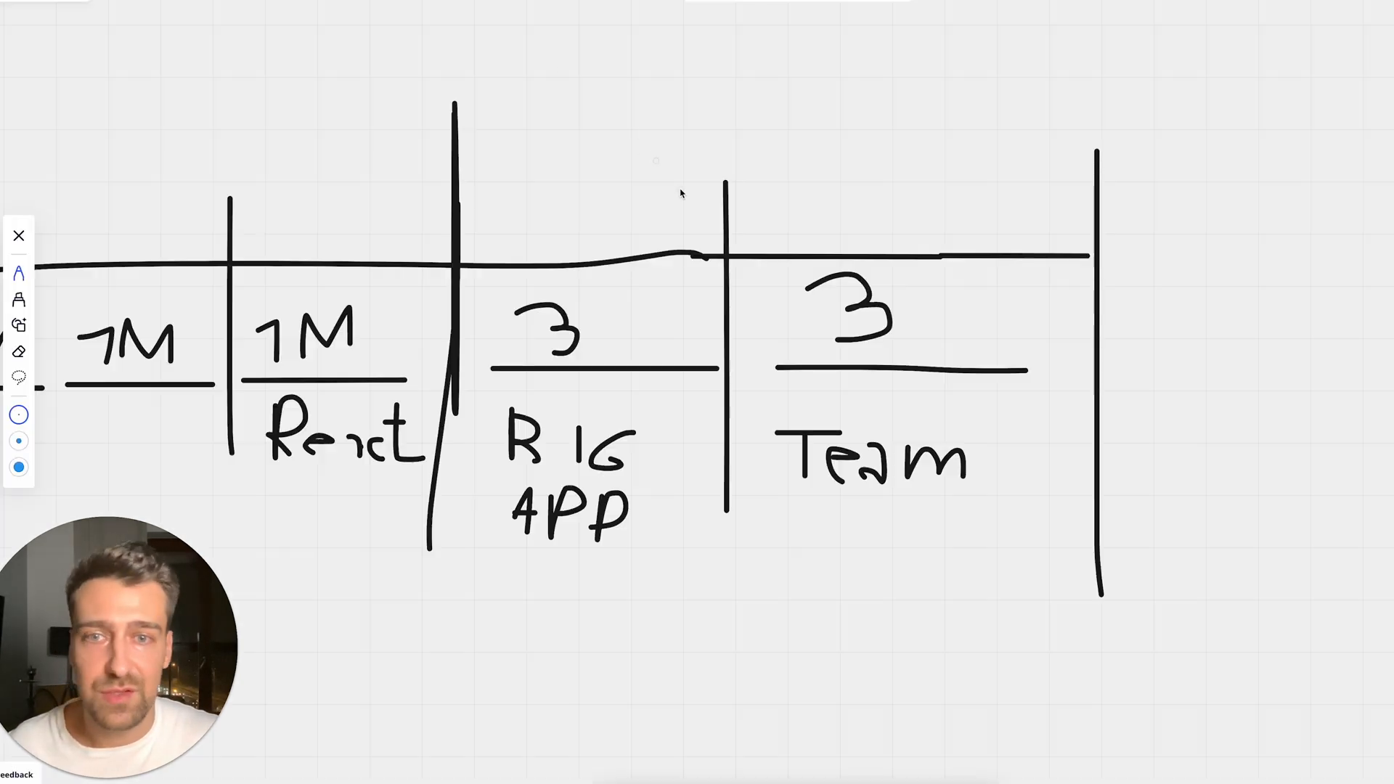
pyautogui.moveTo(807, 234)
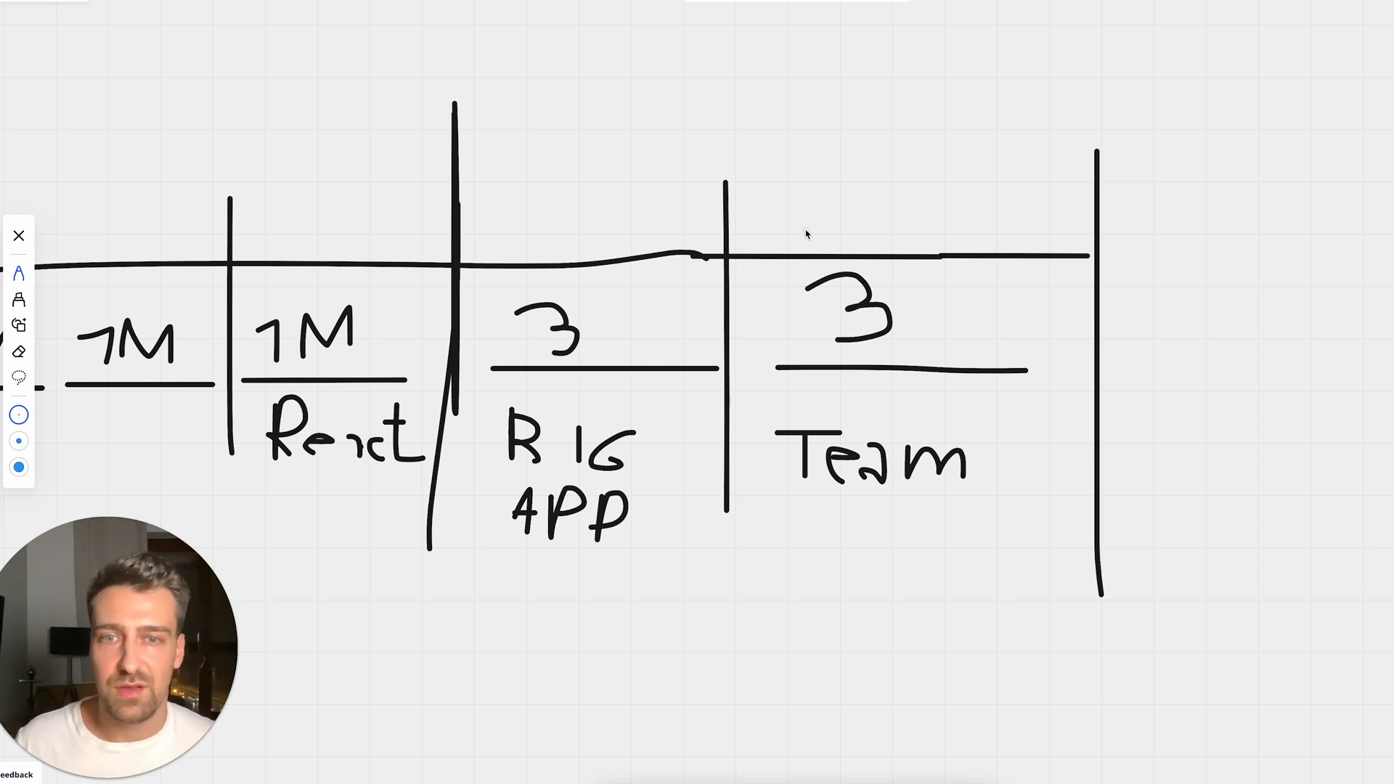
pyautogui.moveTo(767, 232)
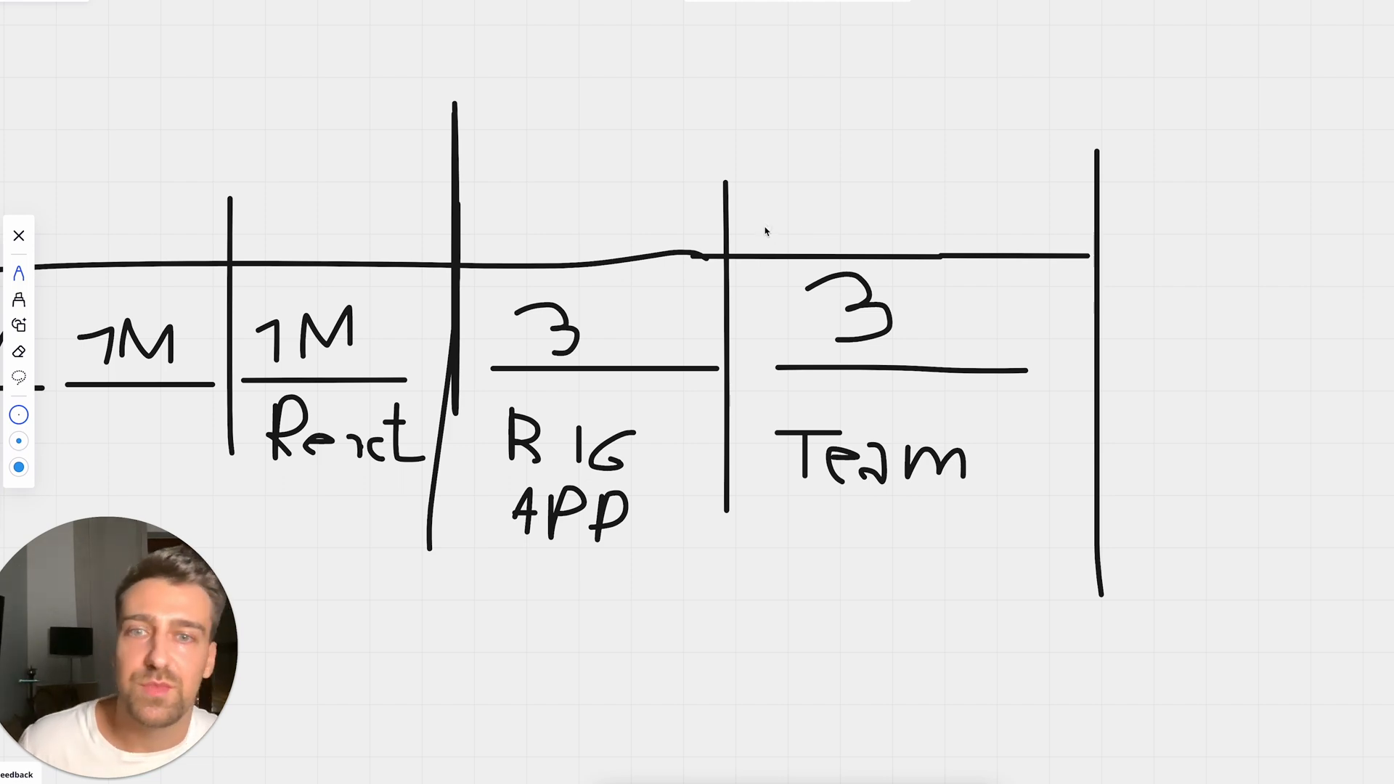